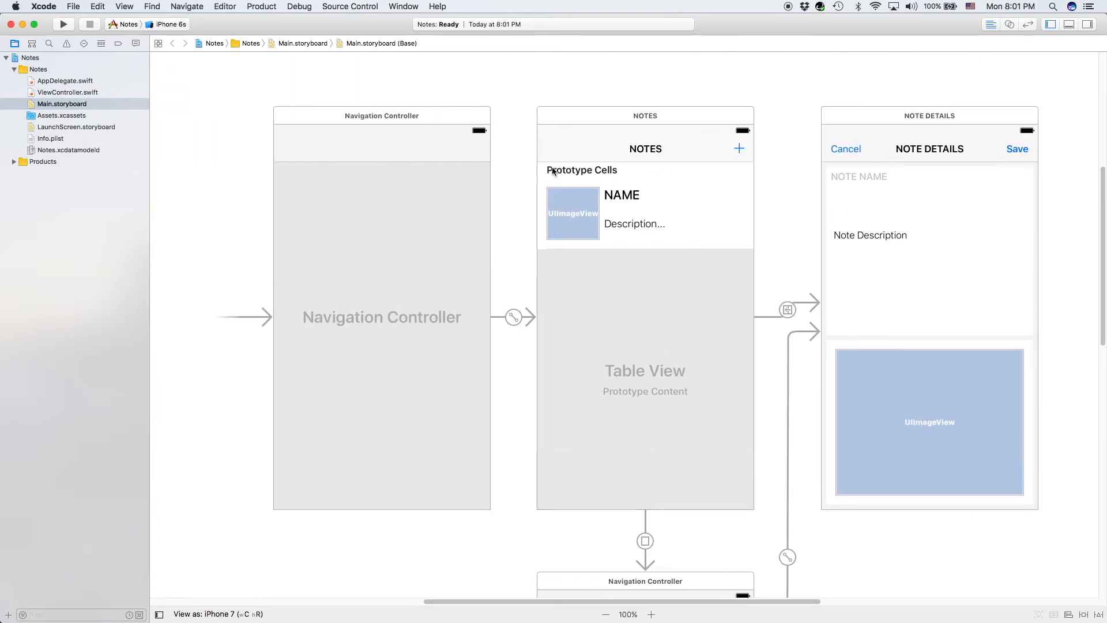
mouse_move(944, 200)
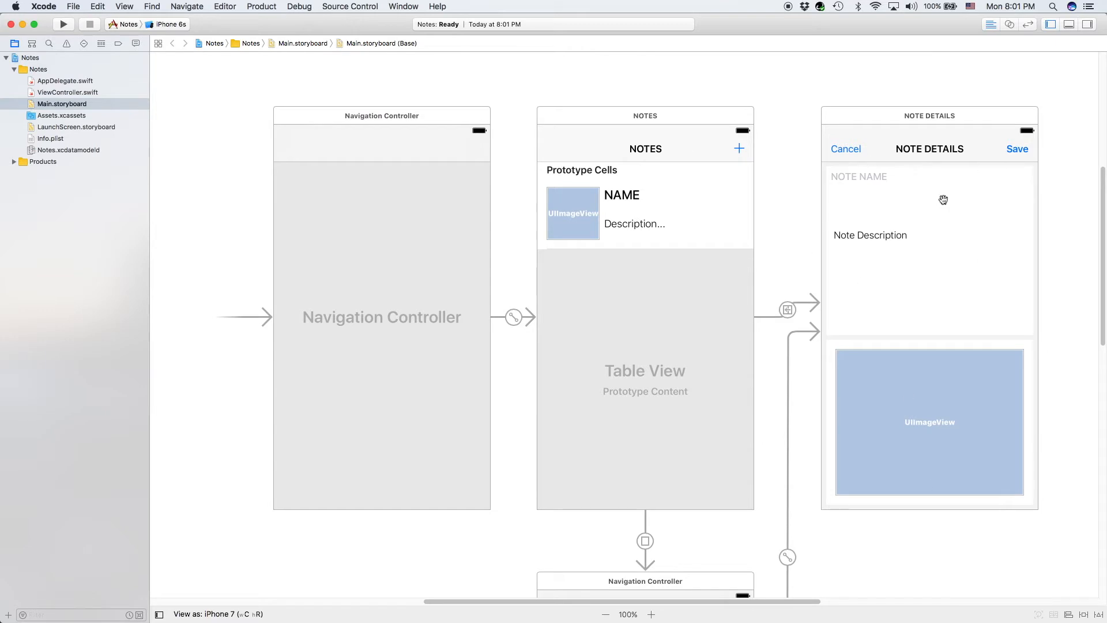
Scroll the storyboard, select the details screen's note name field, then clear the selection.
scroll("down", 3)
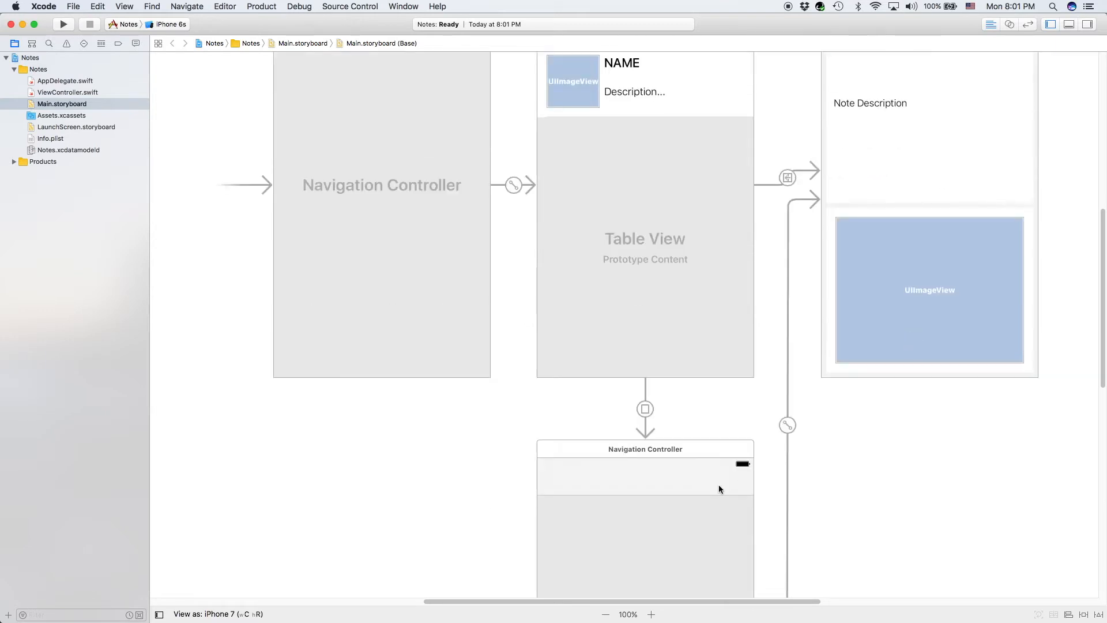
scroll("up", 3)
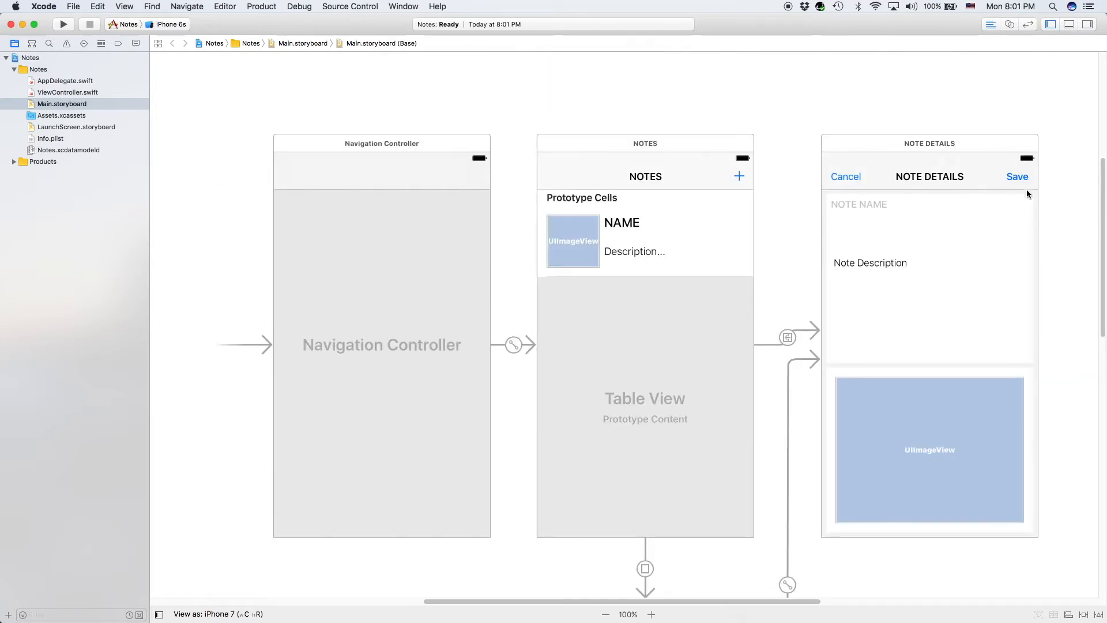
left_click(859, 204)
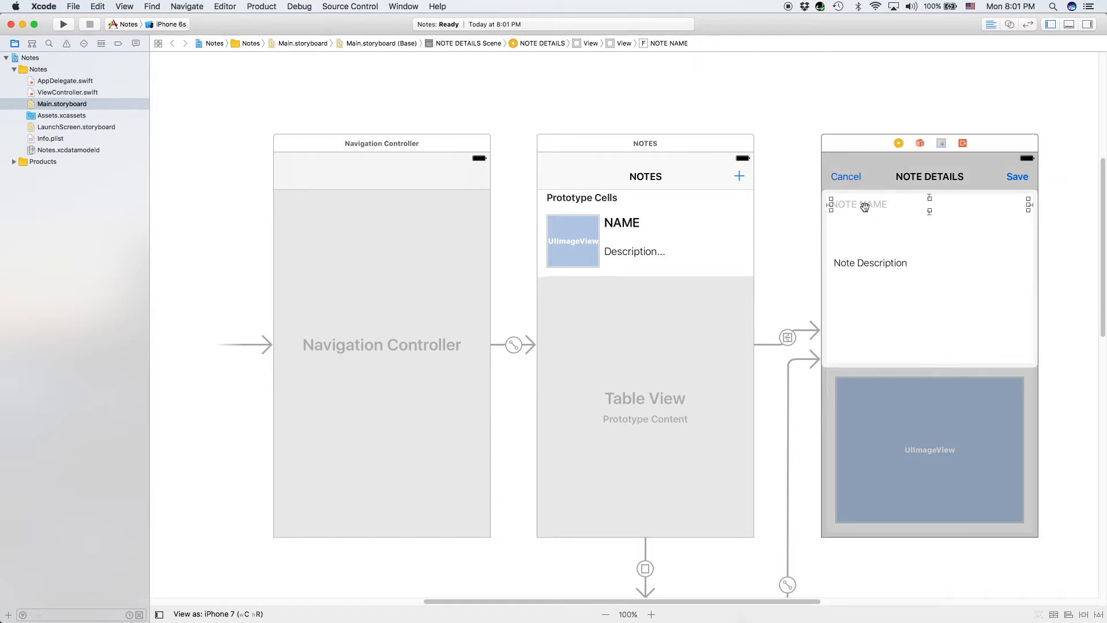
left_click(764, 144)
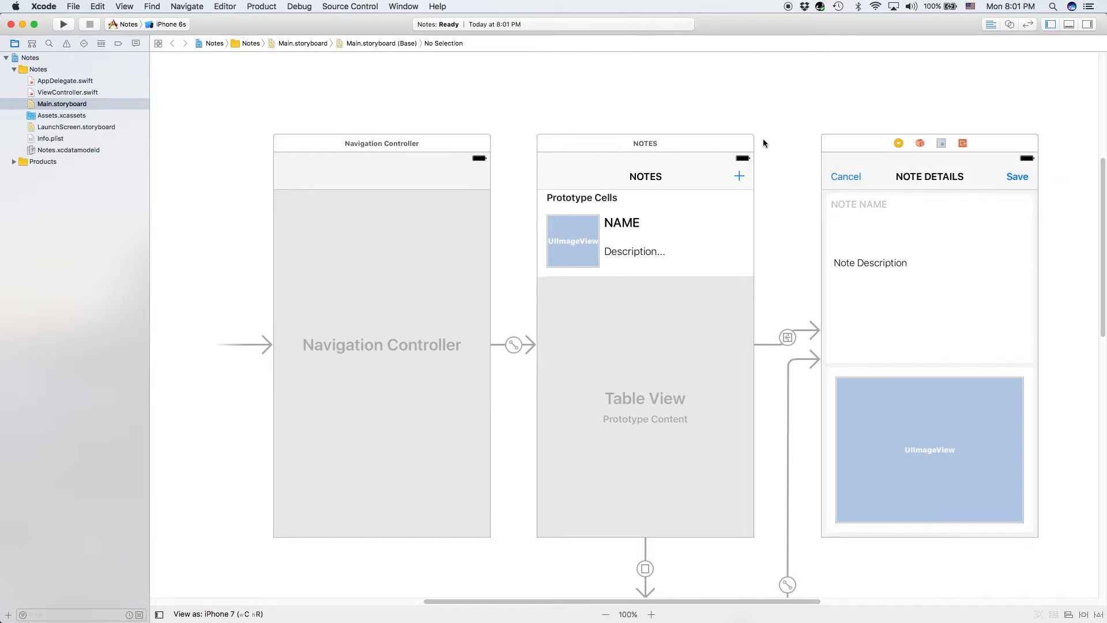
mouse_move(73, 150)
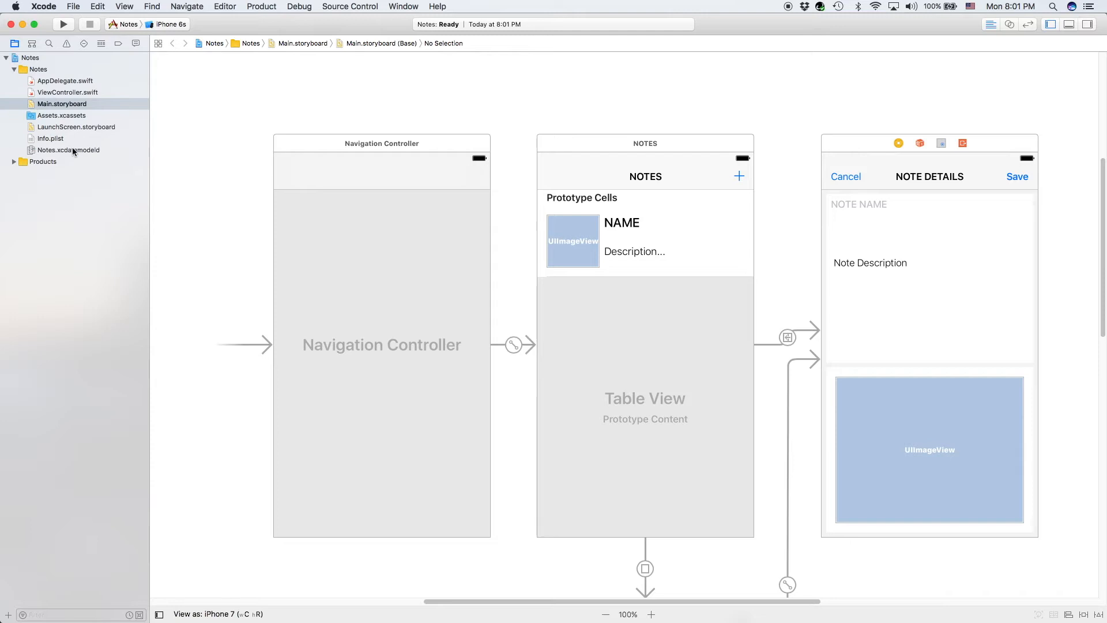
Add a new entity to Notes.xcdatamodeld, rename it 'Note', and select it.
left_click(68, 150)
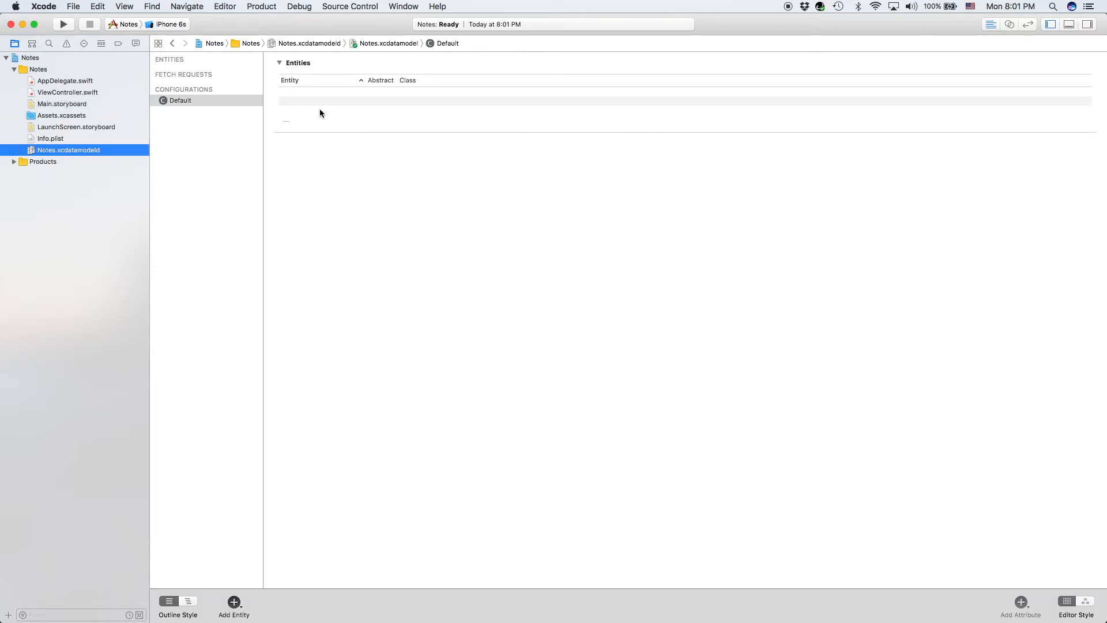
mouse_move(234, 602)
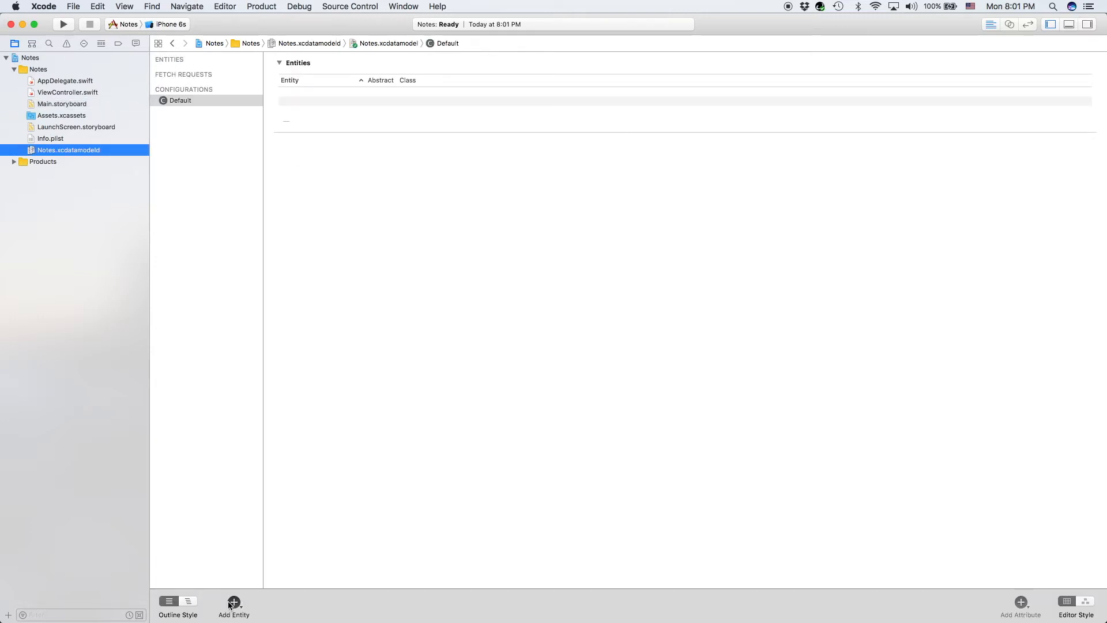
left_click(234, 603)
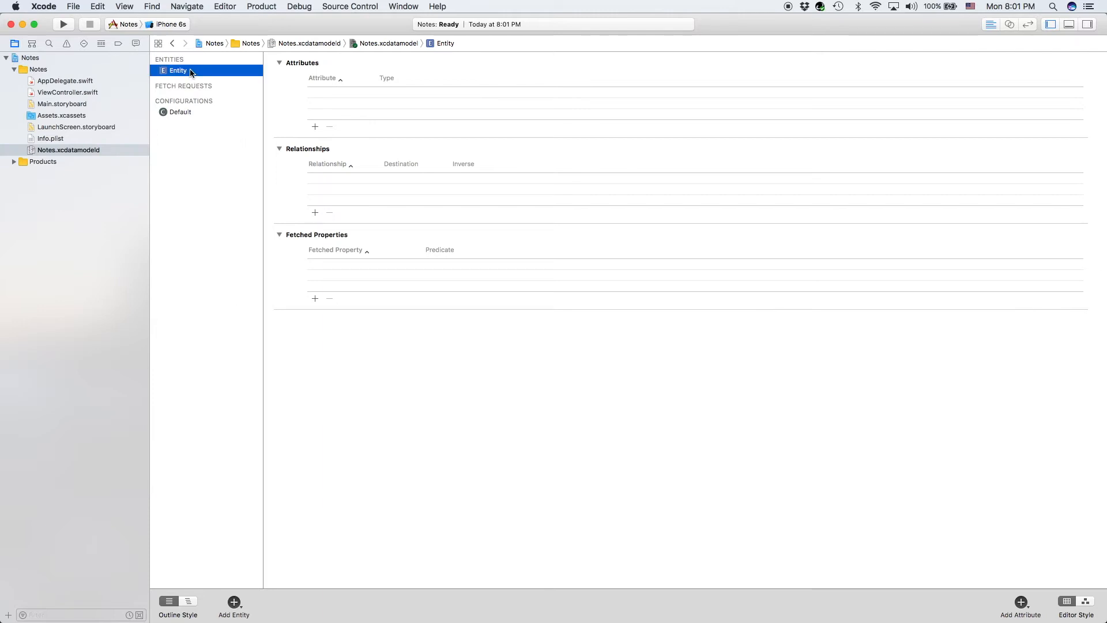
double_click(179, 70)
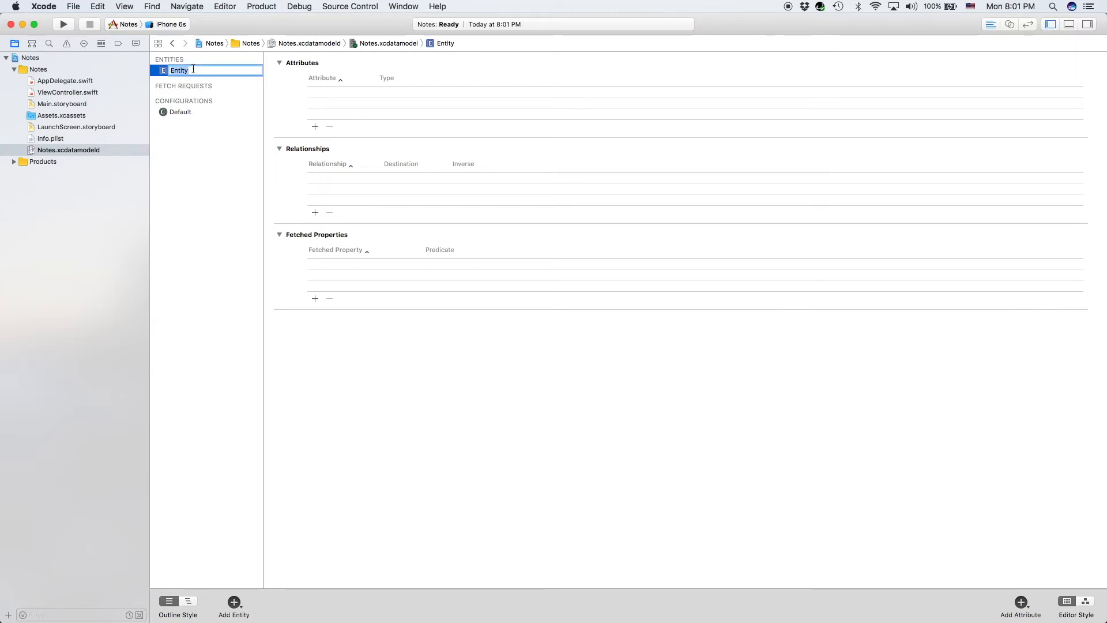
type("Note")
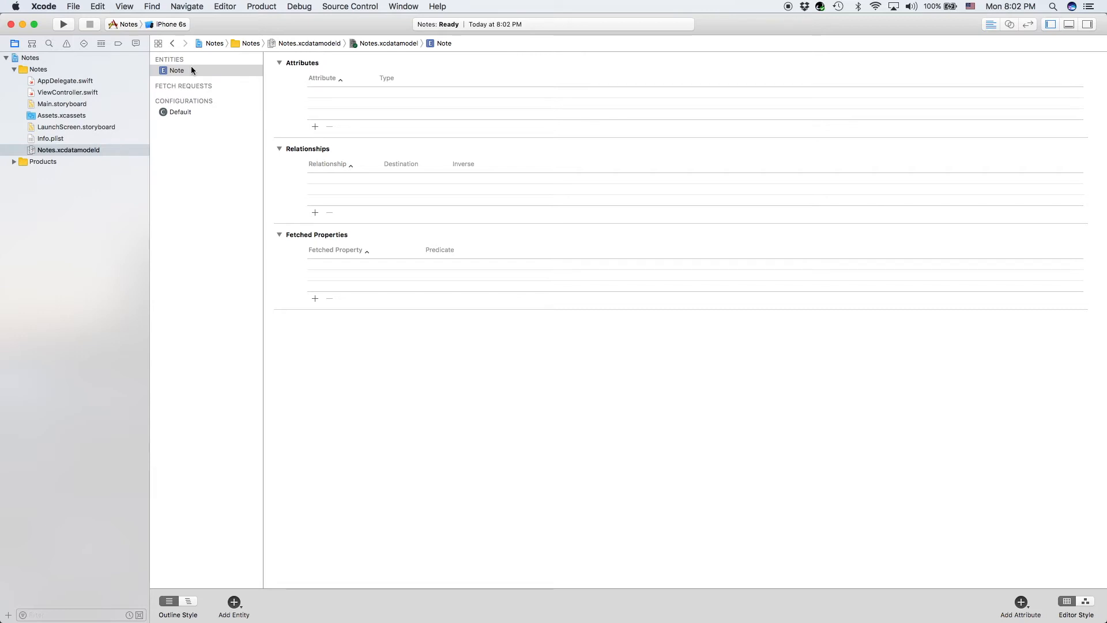
mouse_move(216, 75)
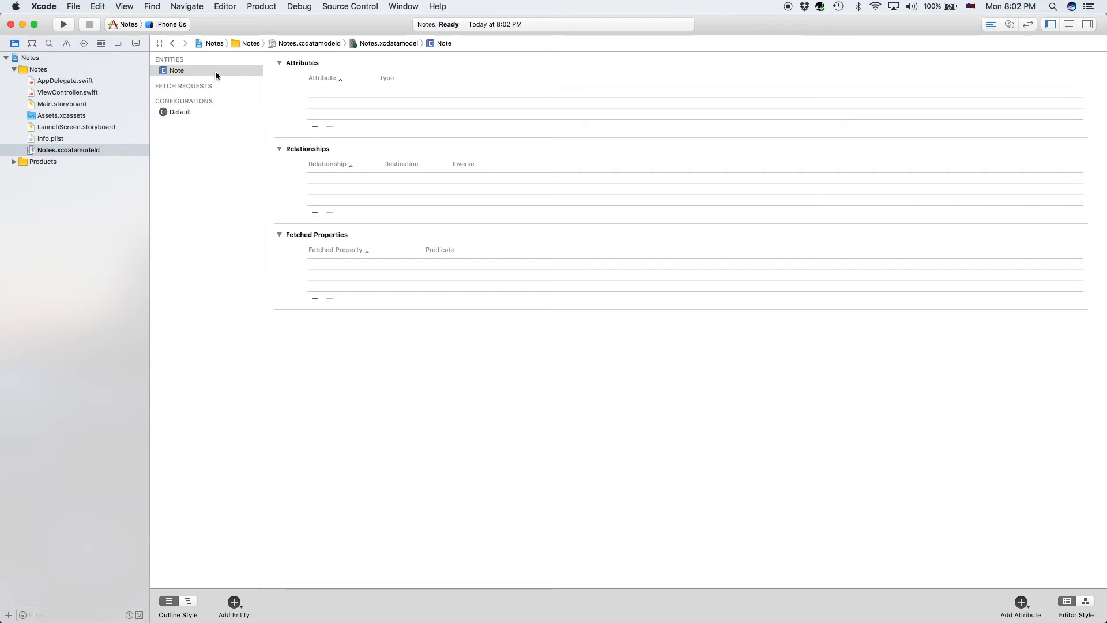
left_click(176, 69)
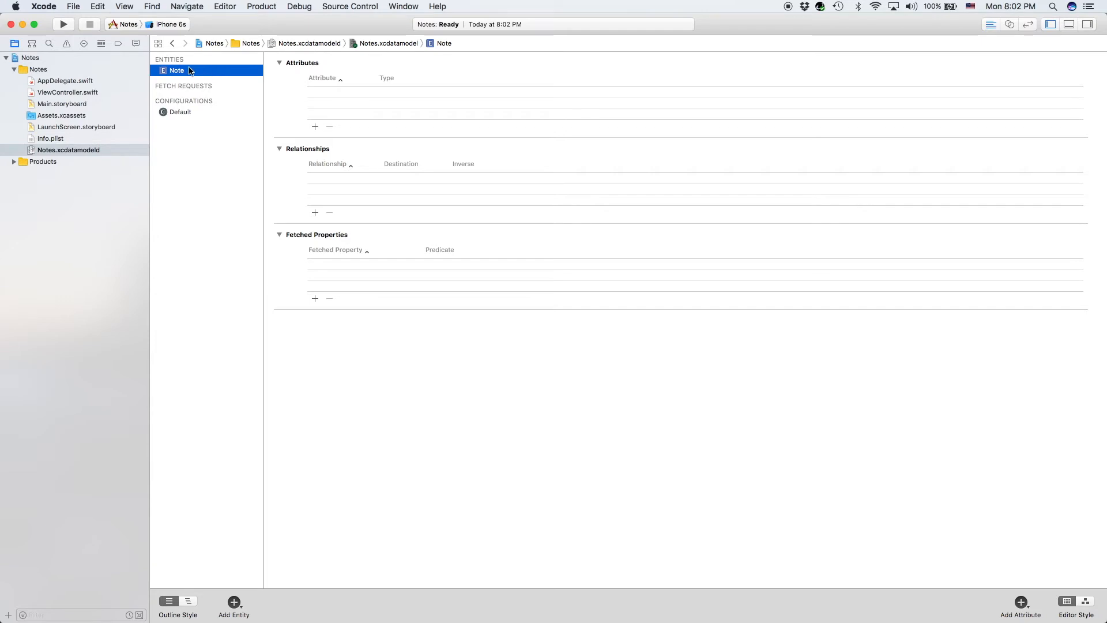
mouse_move(194, 74)
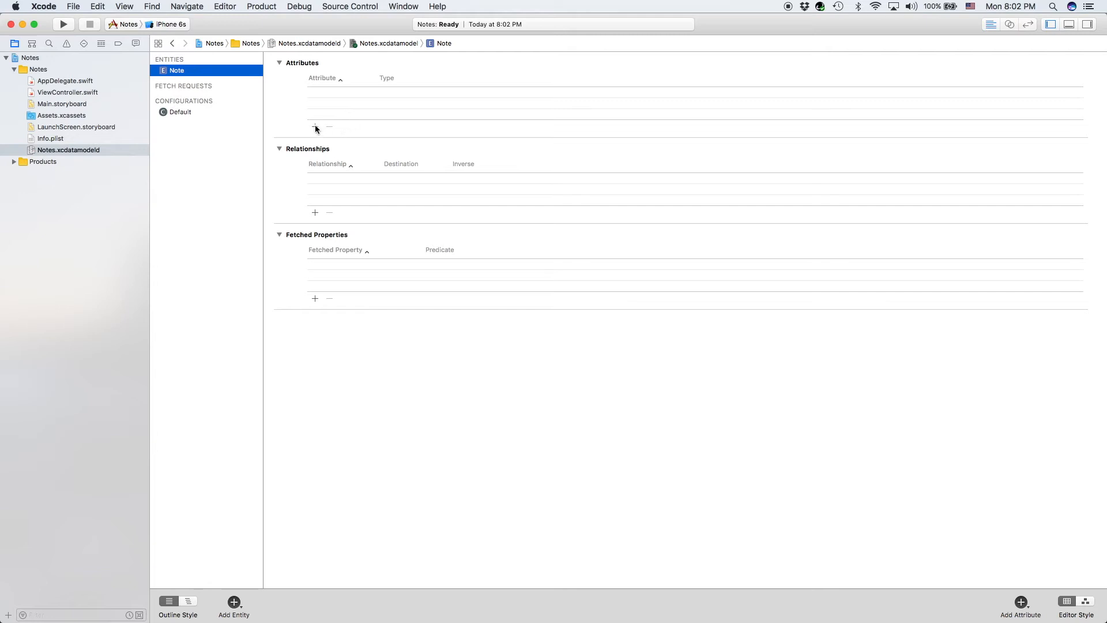
mouse_move(315, 128)
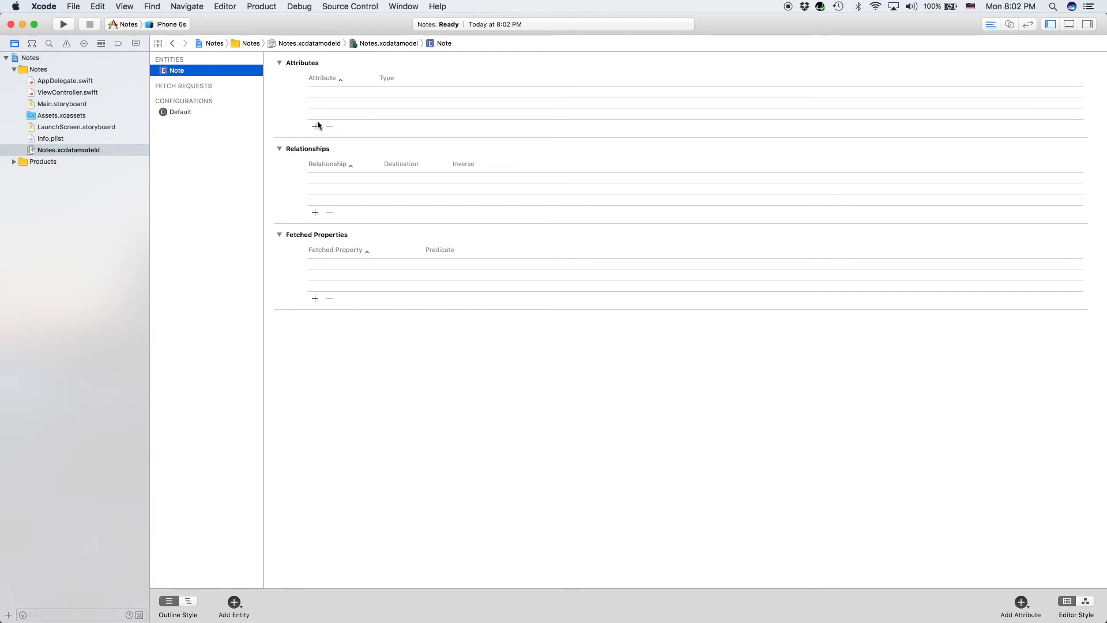
Add String attributes noteName and noteDescription to the Note entity.
left_click(315, 126)
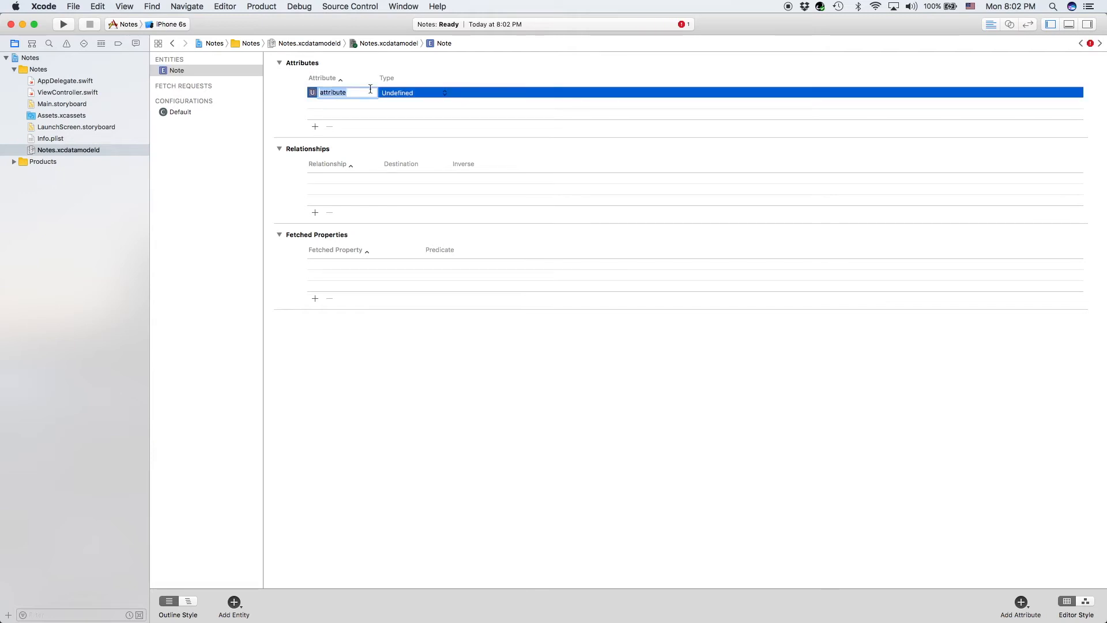
type("not")
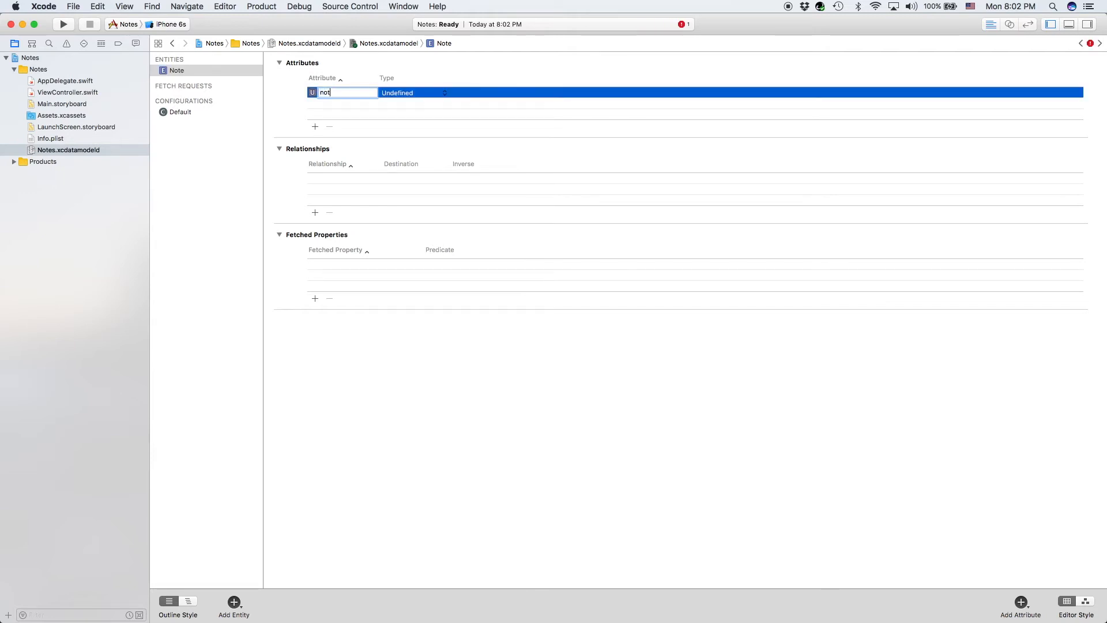
type("noteName")
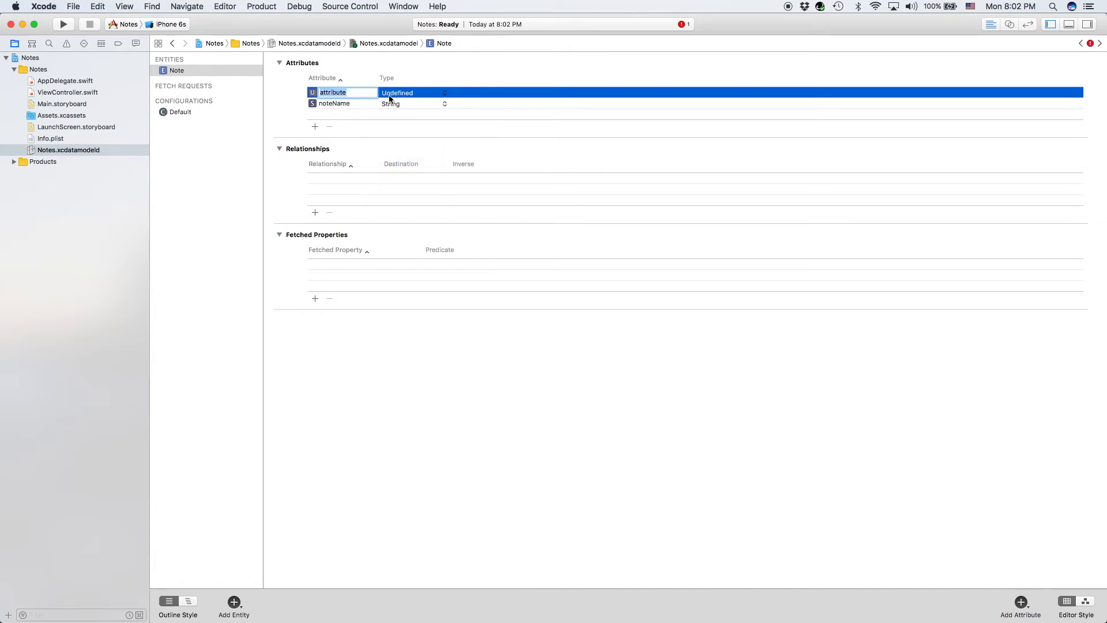
type("noteDescripo")
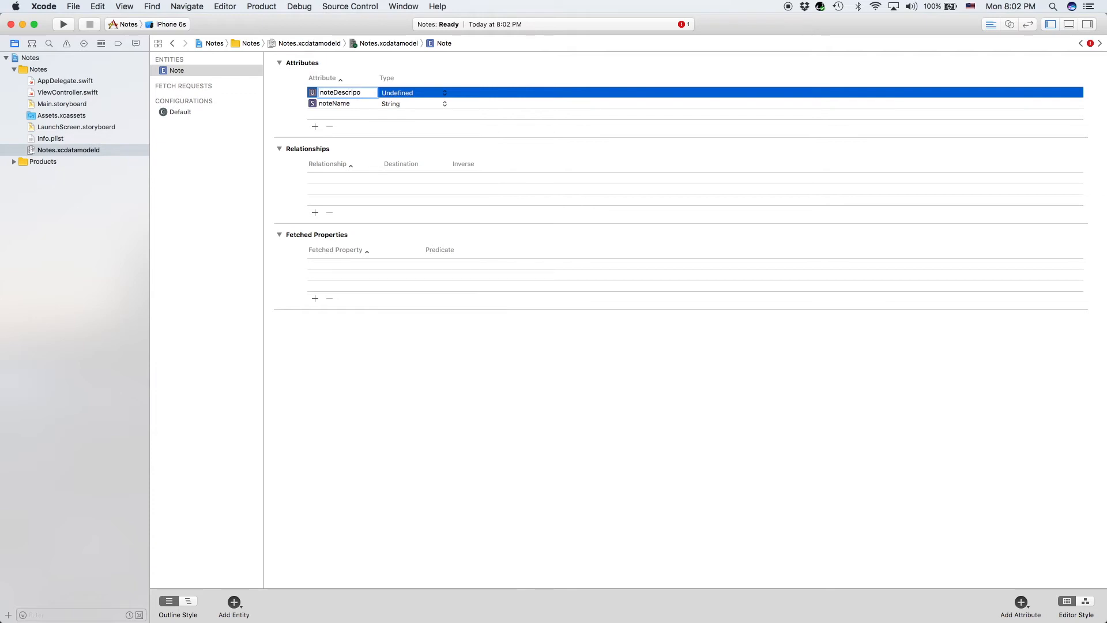
type("noteDescription")
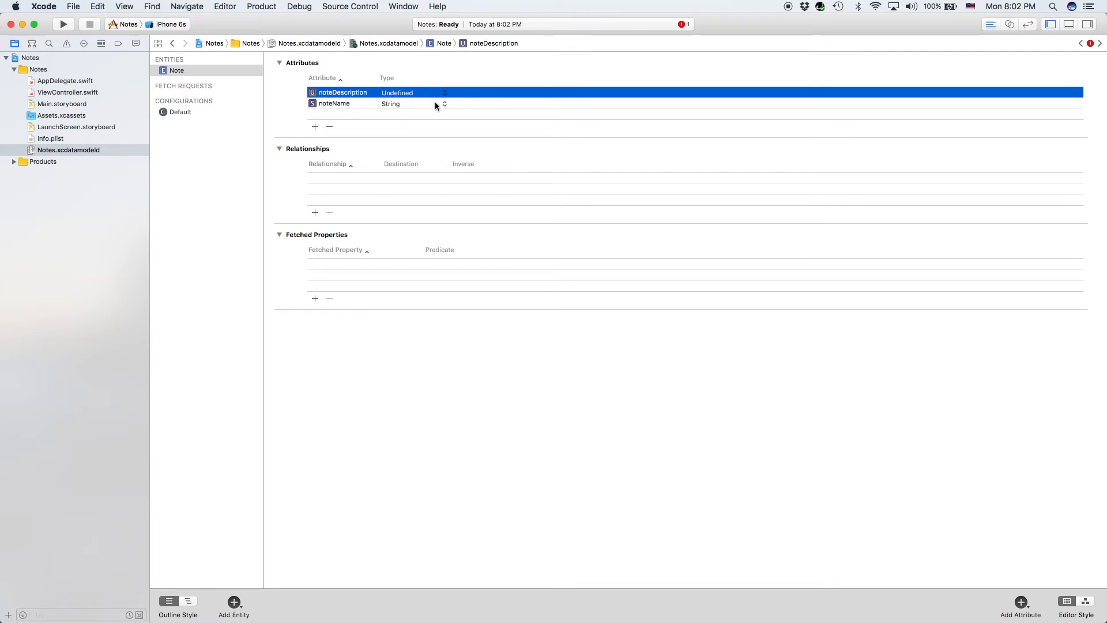
left_click(413, 93)
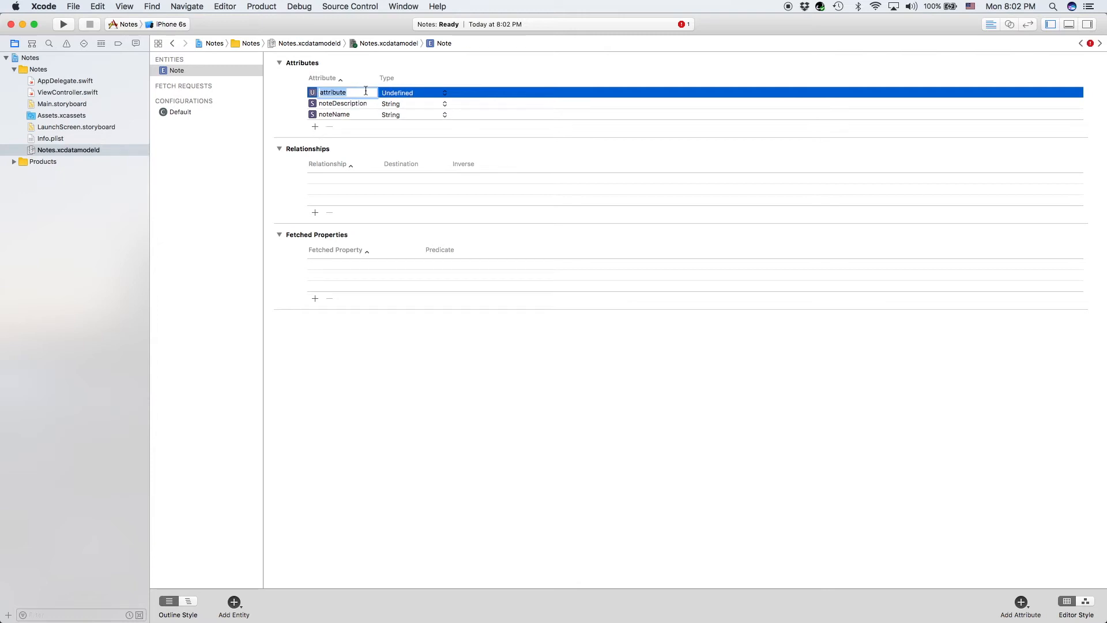
Add the noteImage attribute with type Binary Data.
type("note")
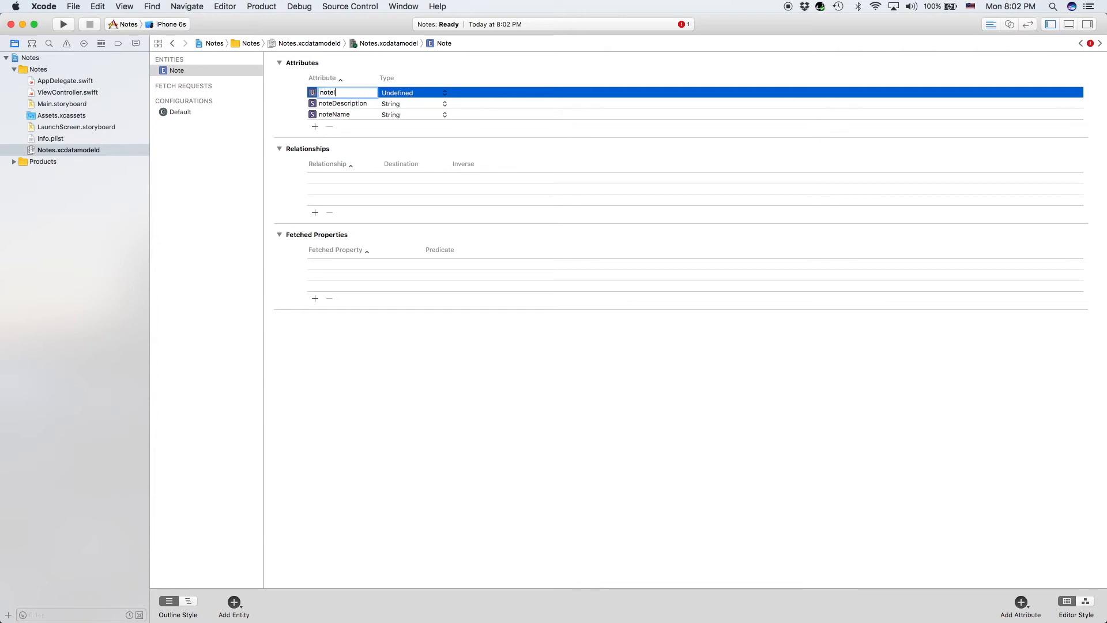
left_click(413, 92)
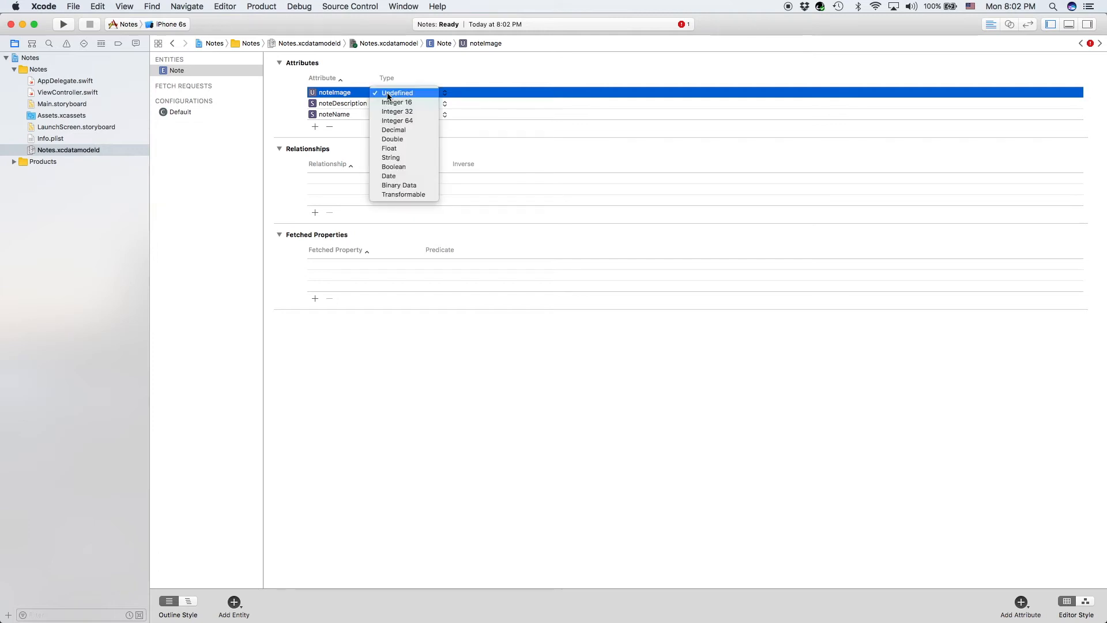
left_click(399, 185)
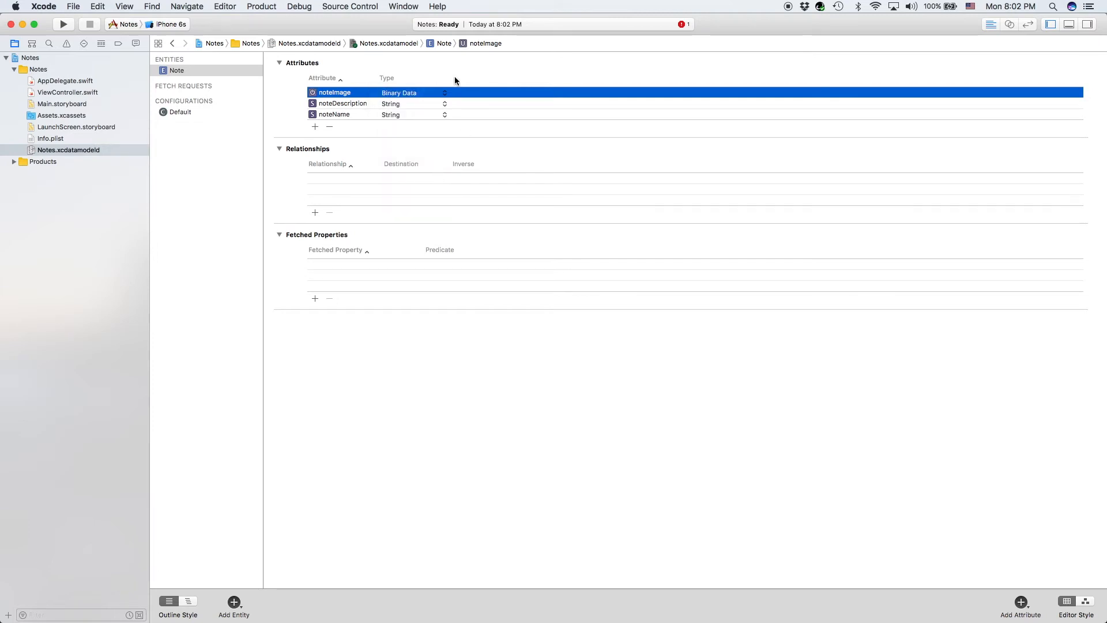
mouse_move(457, 91)
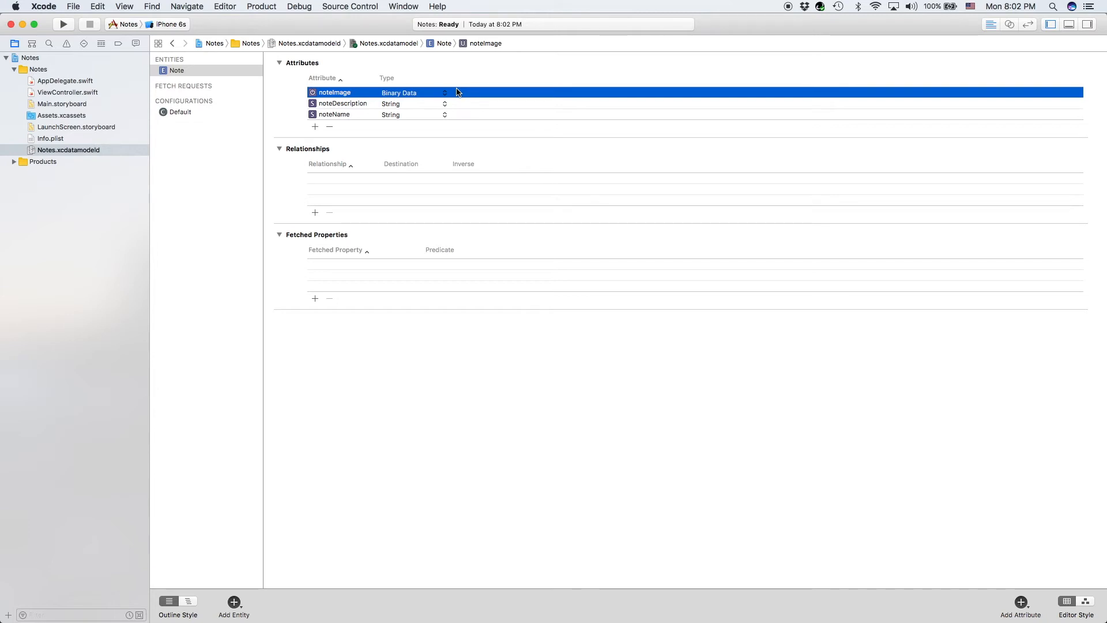
mouse_move(334, 84)
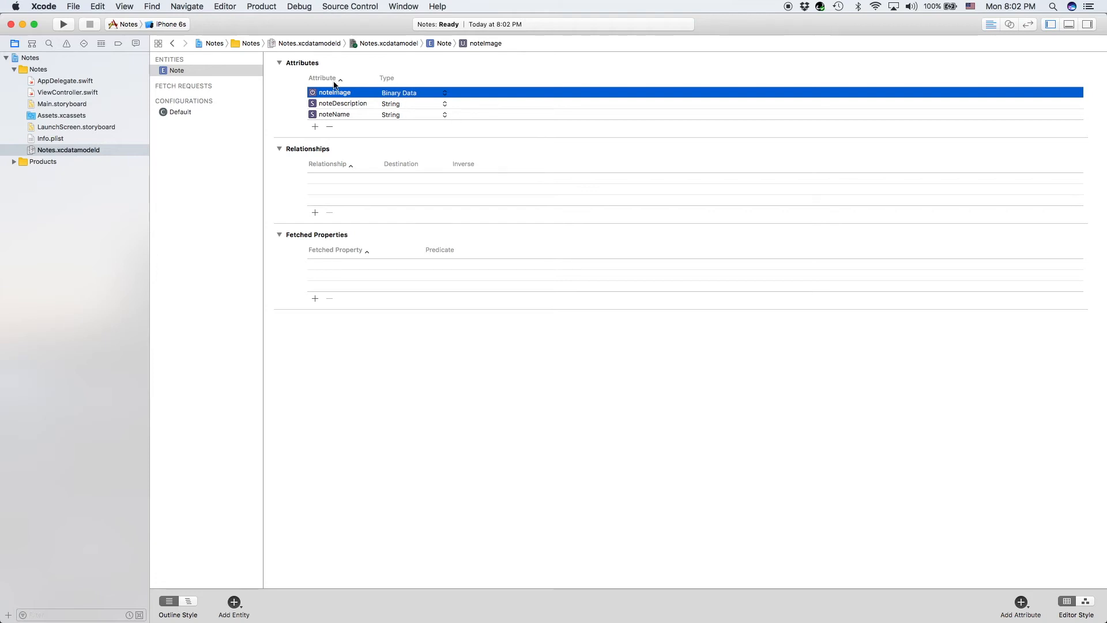
left_click(65, 80)
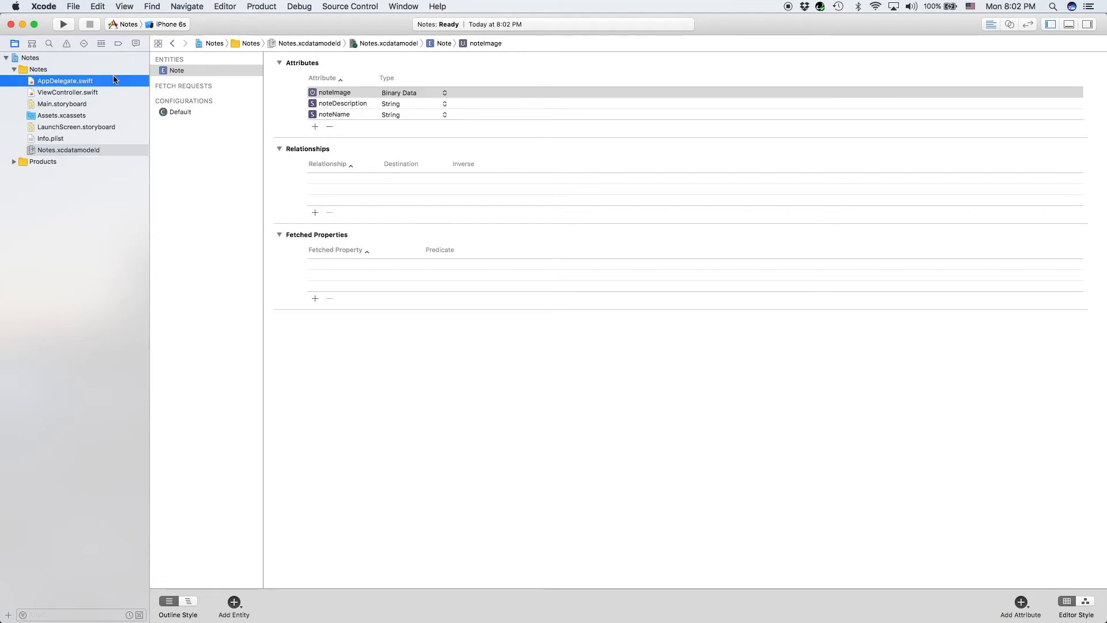
Show AppDelegate.swift in the editor and scroll through its Core Data stack code.
left_click(64, 81)
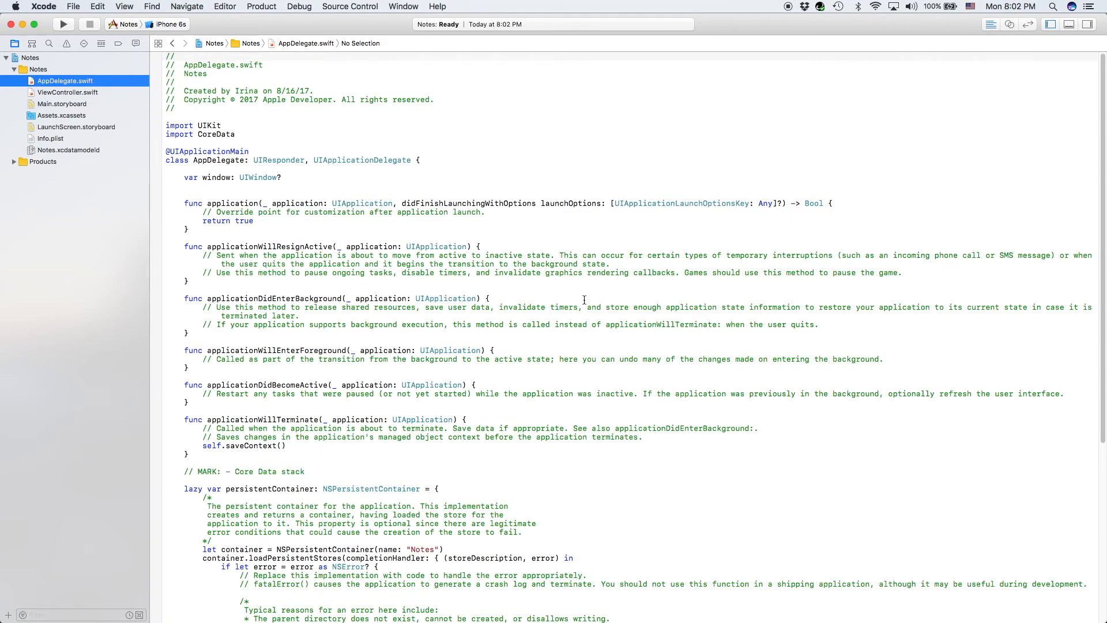
scroll("down", 3)
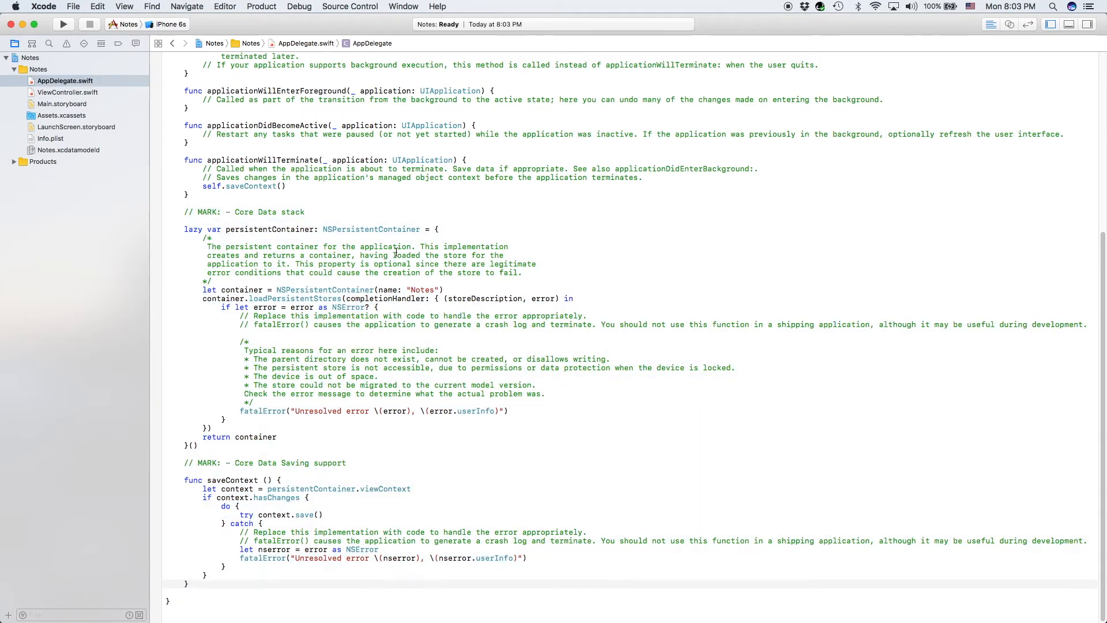
scroll("up", 3)
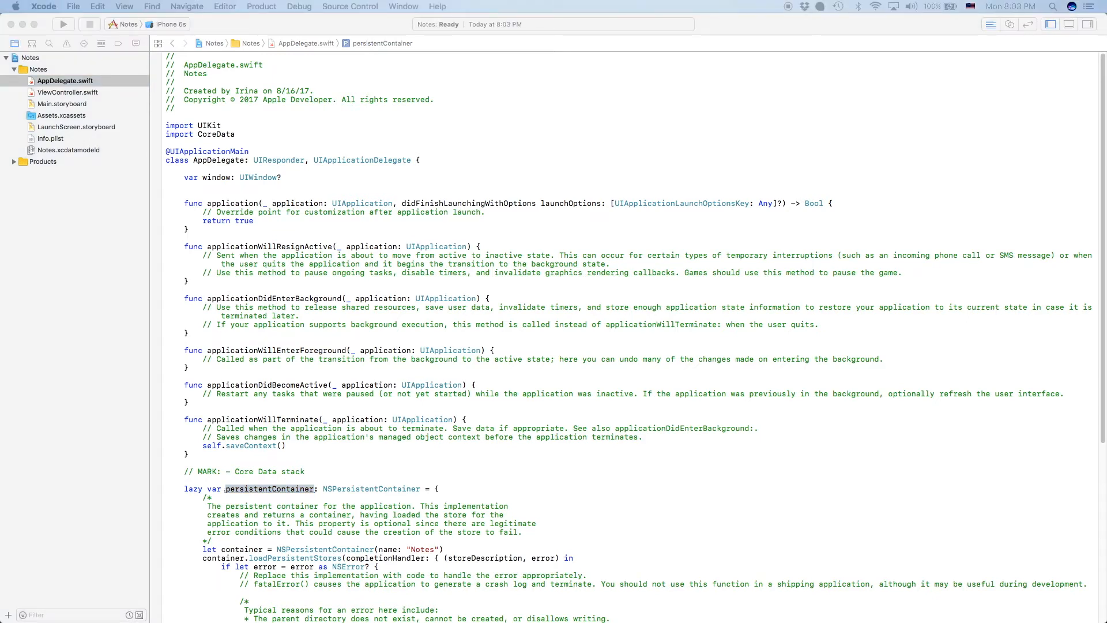
mouse_move(353, 218)
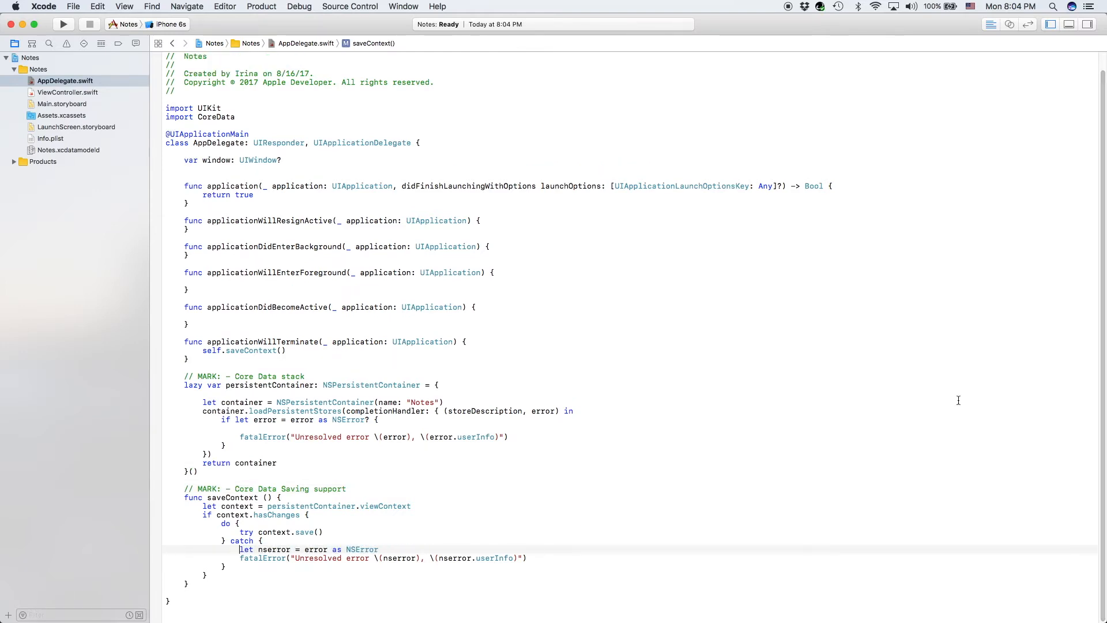
mouse_move(699, 292)
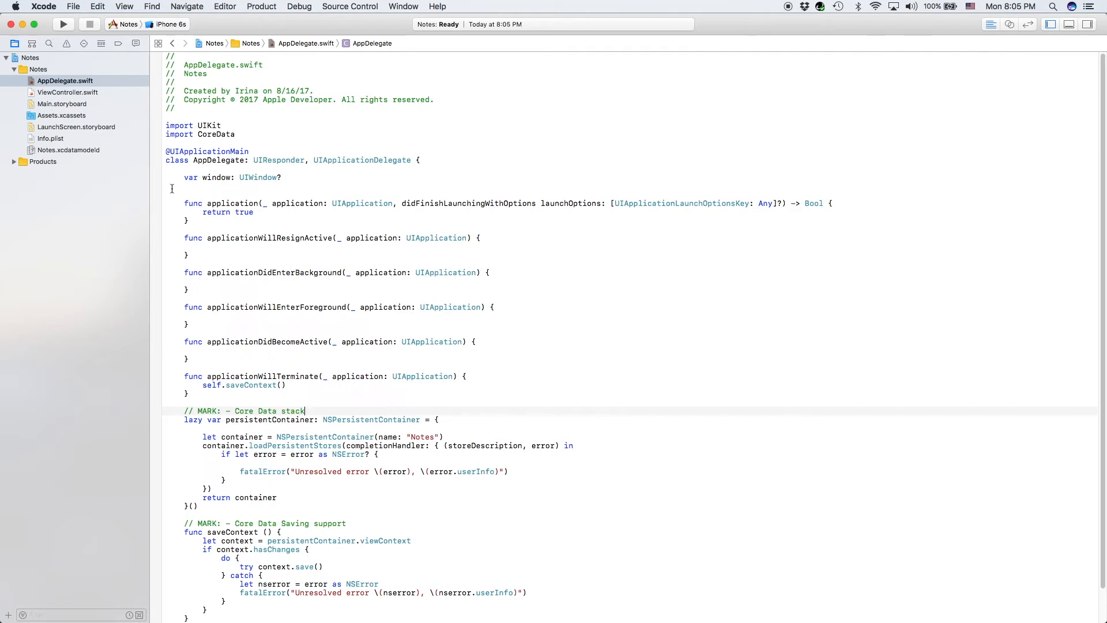
mouse_move(868, 201)
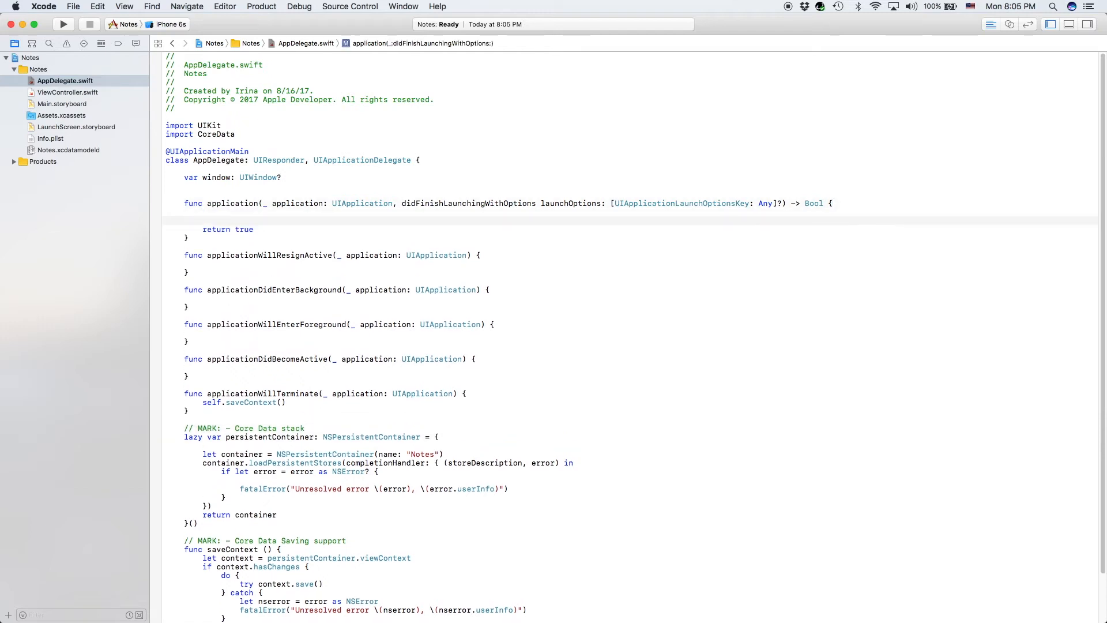
Write UINavigationBar.appearance().barTintColor = UIColor(red: 245/255, green: 79/255, blue: 80/255).
type("UINavigation")
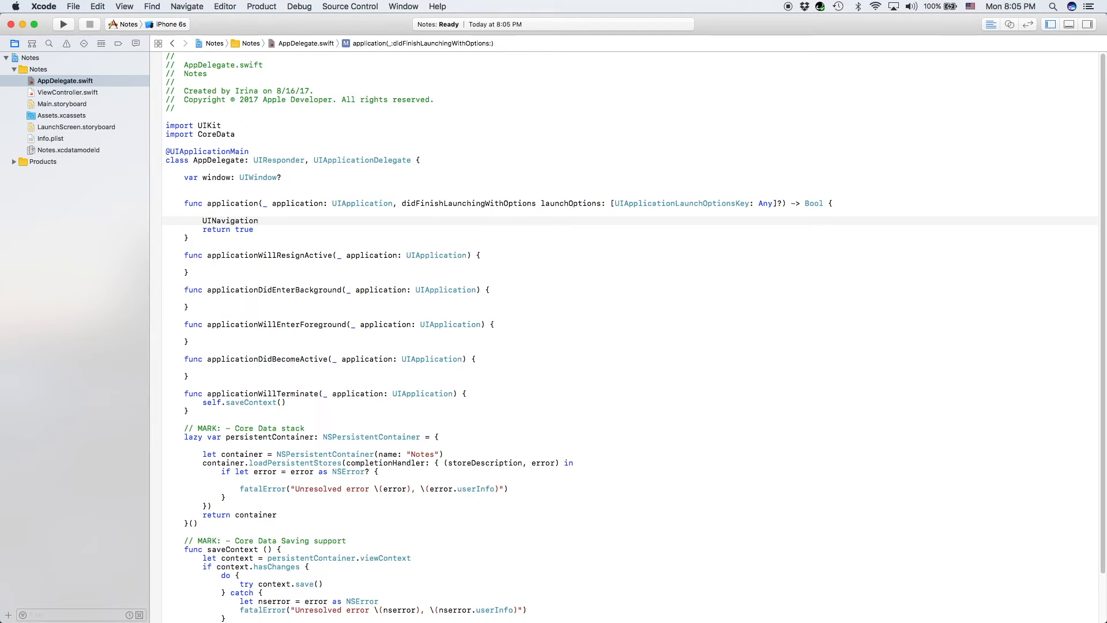
type("Bar")
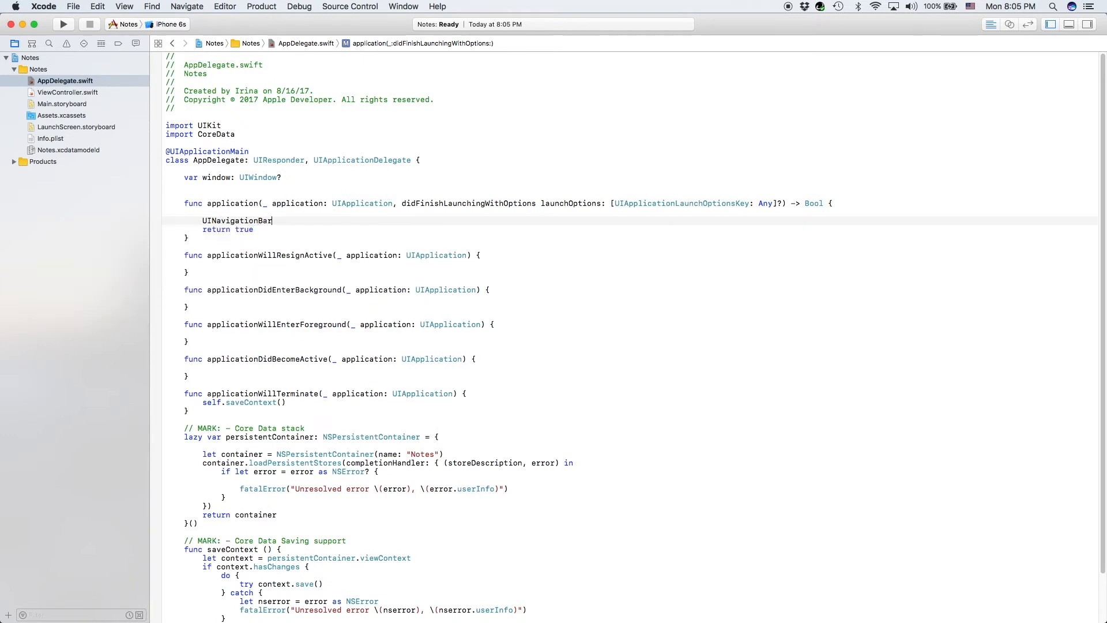
type(".a")
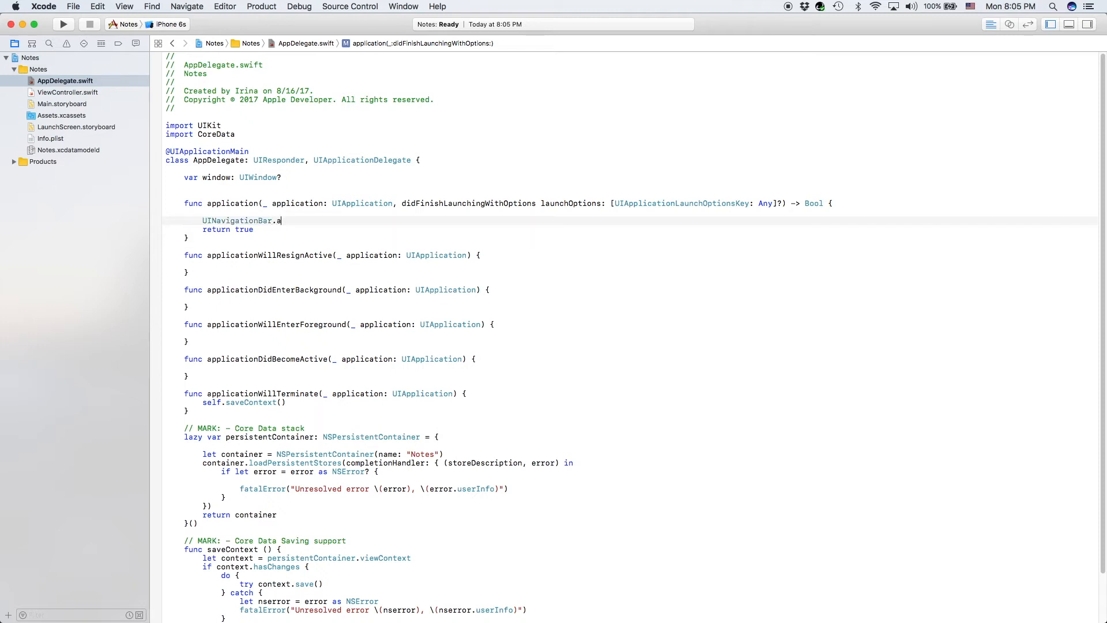
type("ppearance()")
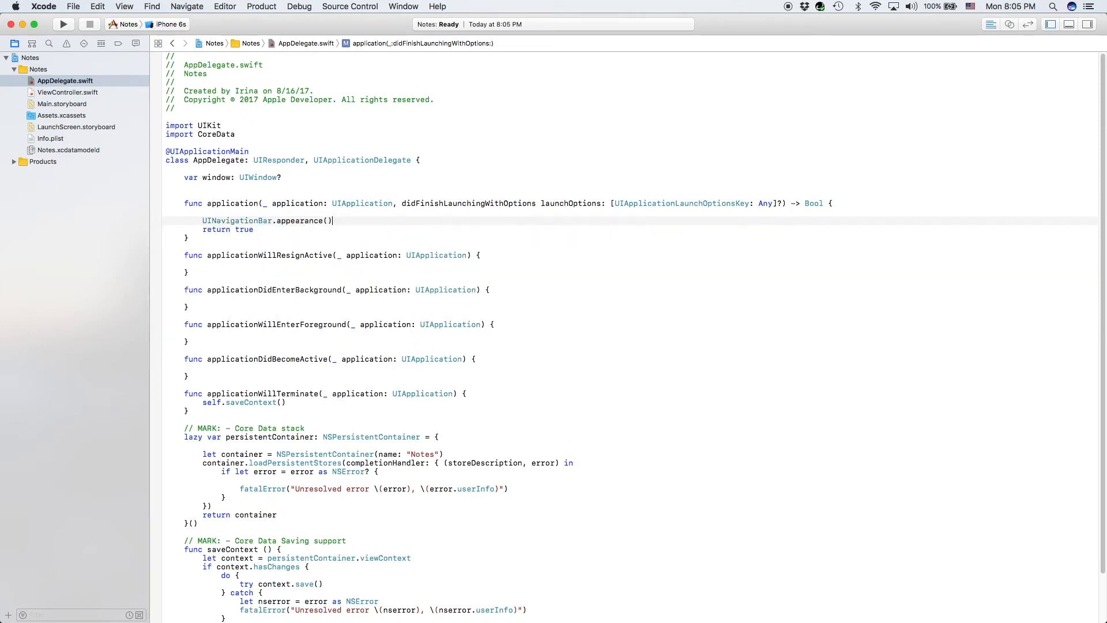
type(".bar")
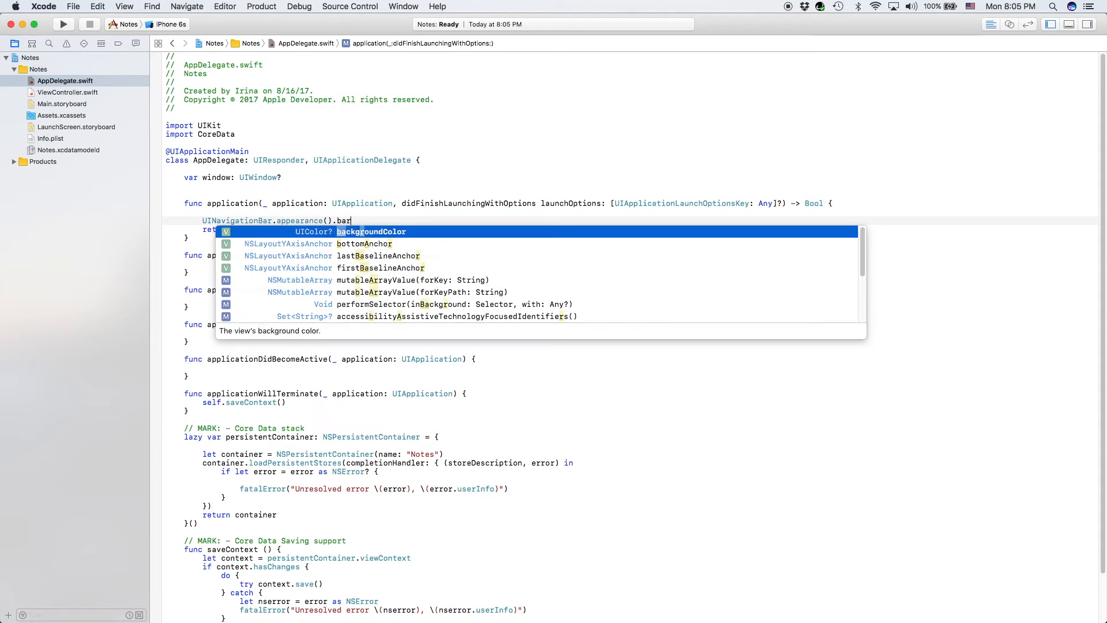
type("TintColor")
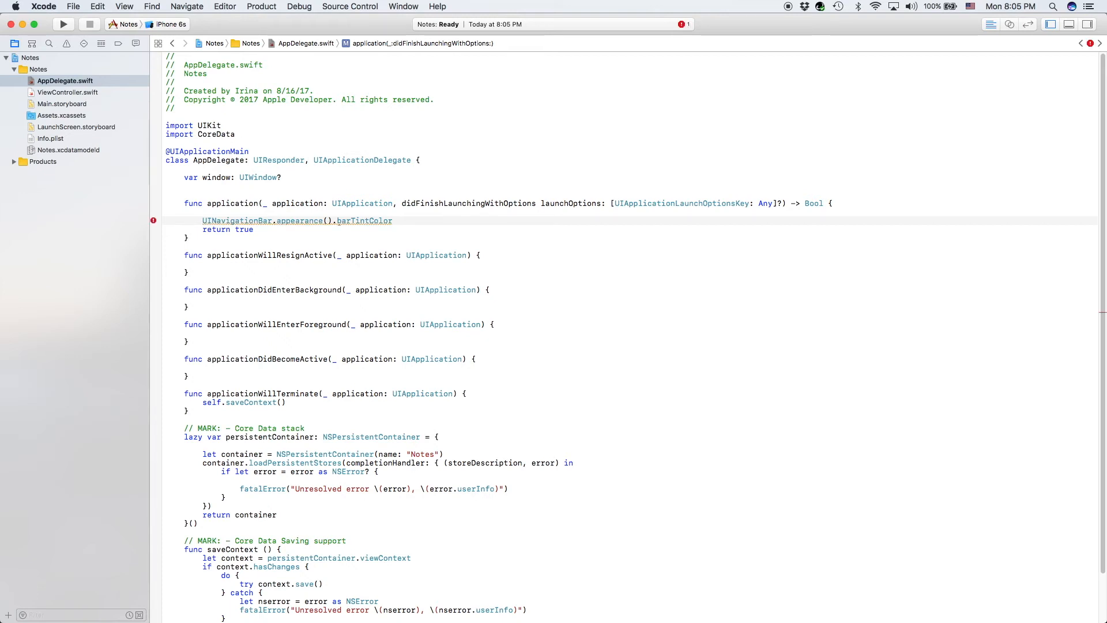
left_click(393, 220)
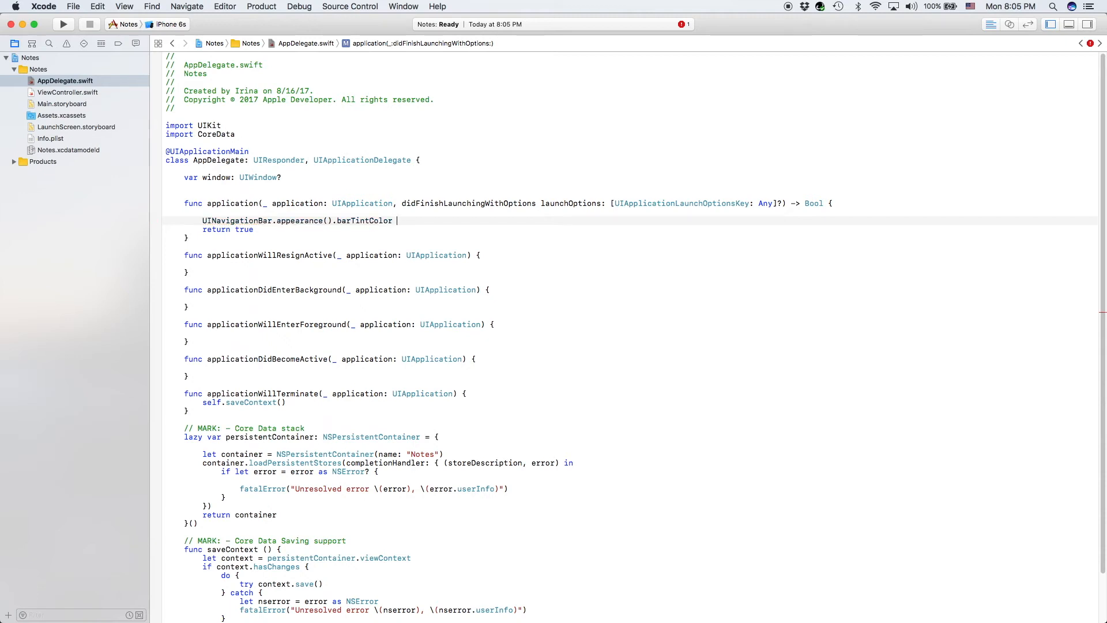
type("=")
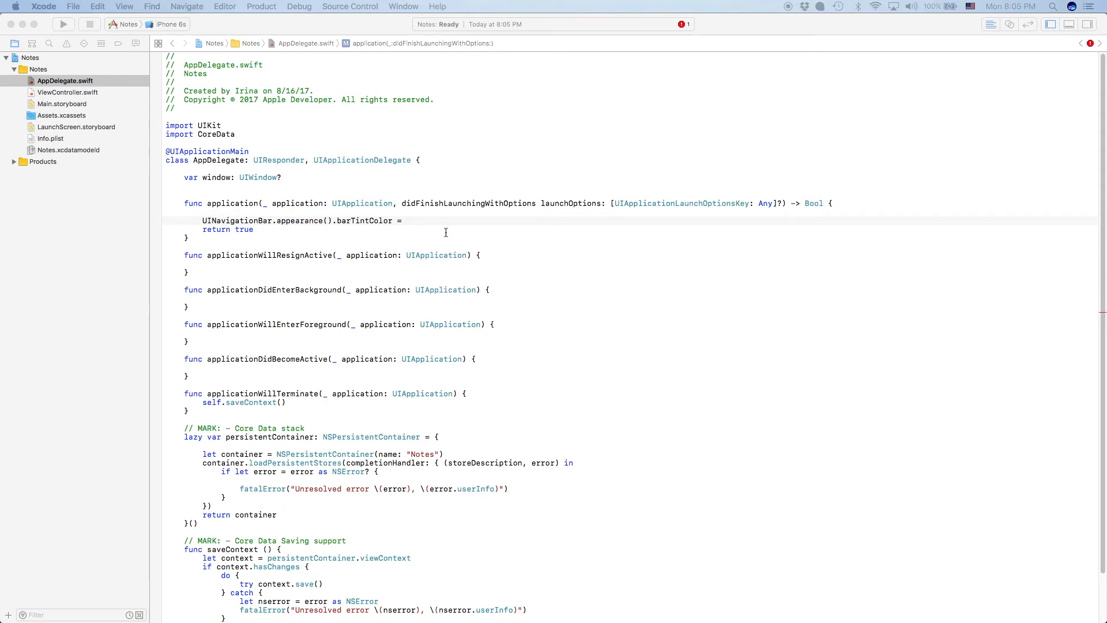
type("UIColor(red: 245.0/255.0, green: 79.0/255.0, blue: 80.0/255.0, alpha: 1.0)")
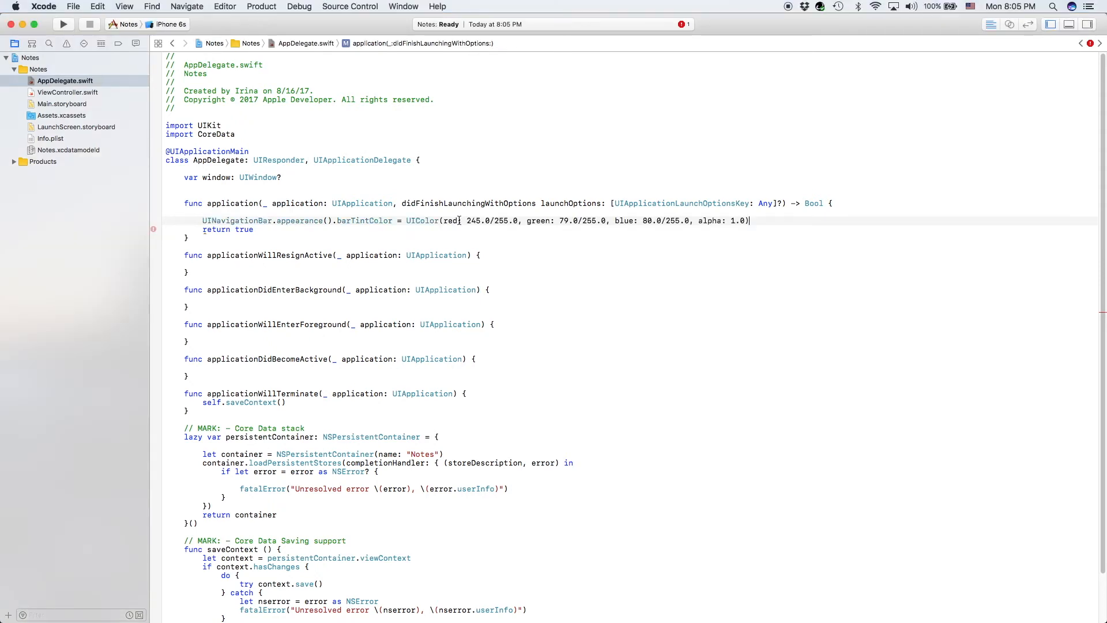
mouse_move(423, 220)
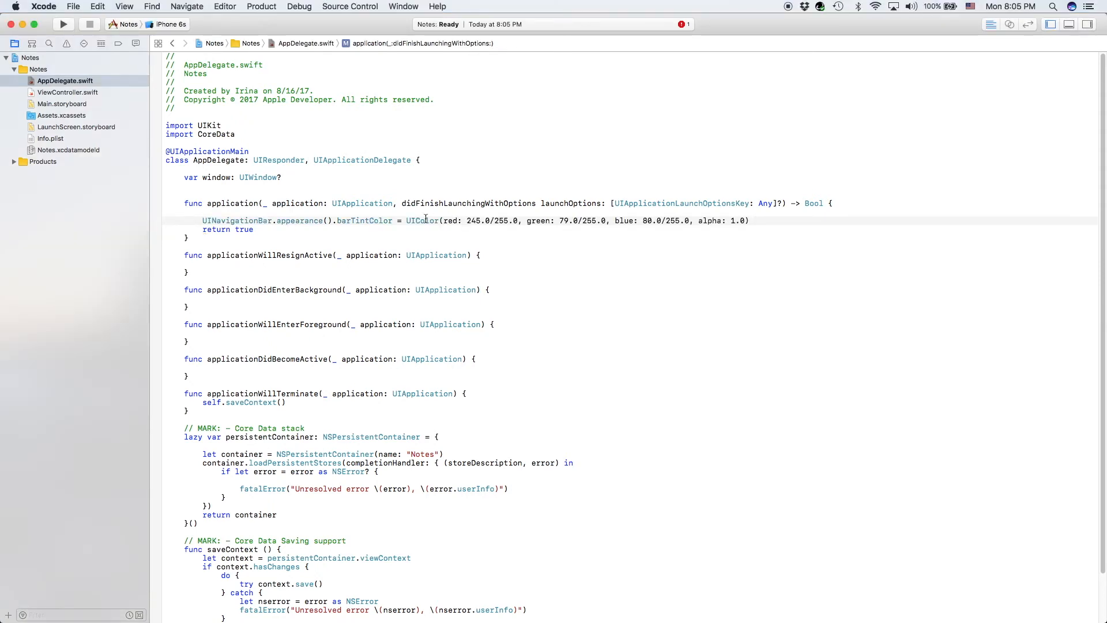
Correct the red value in the bar tint UIColor line.
double_click(423, 221)
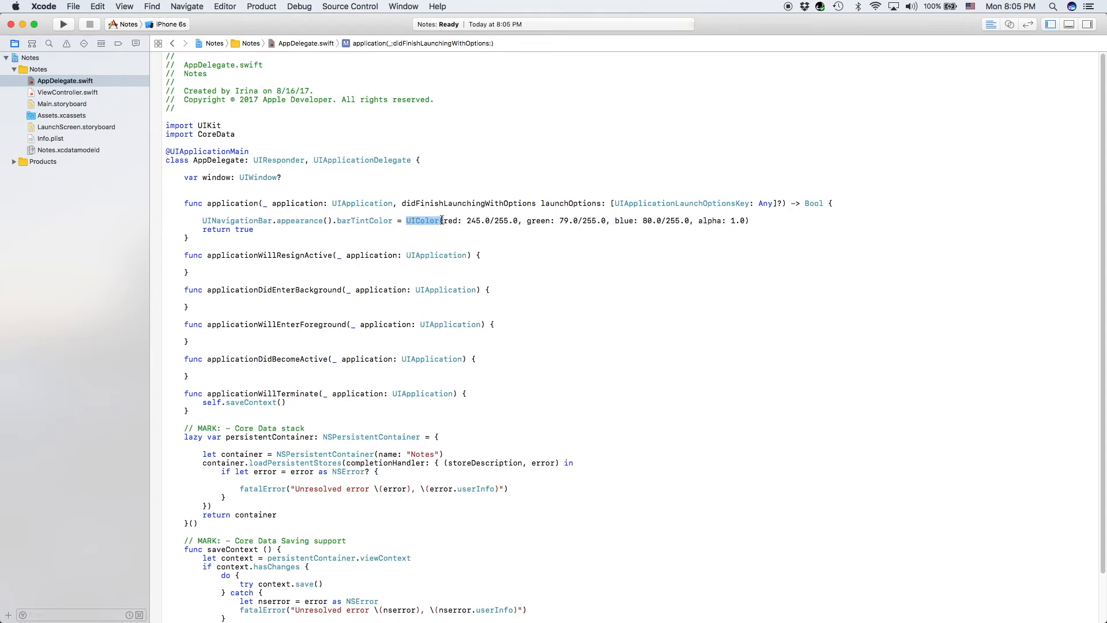
left_click(441, 220)
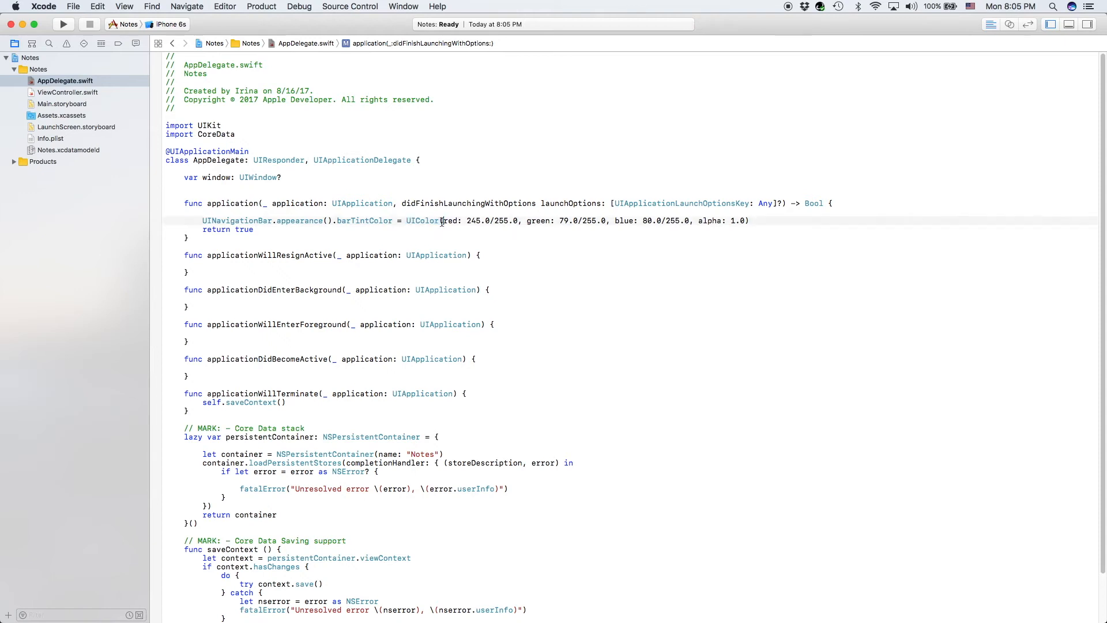
left_click(749, 220)
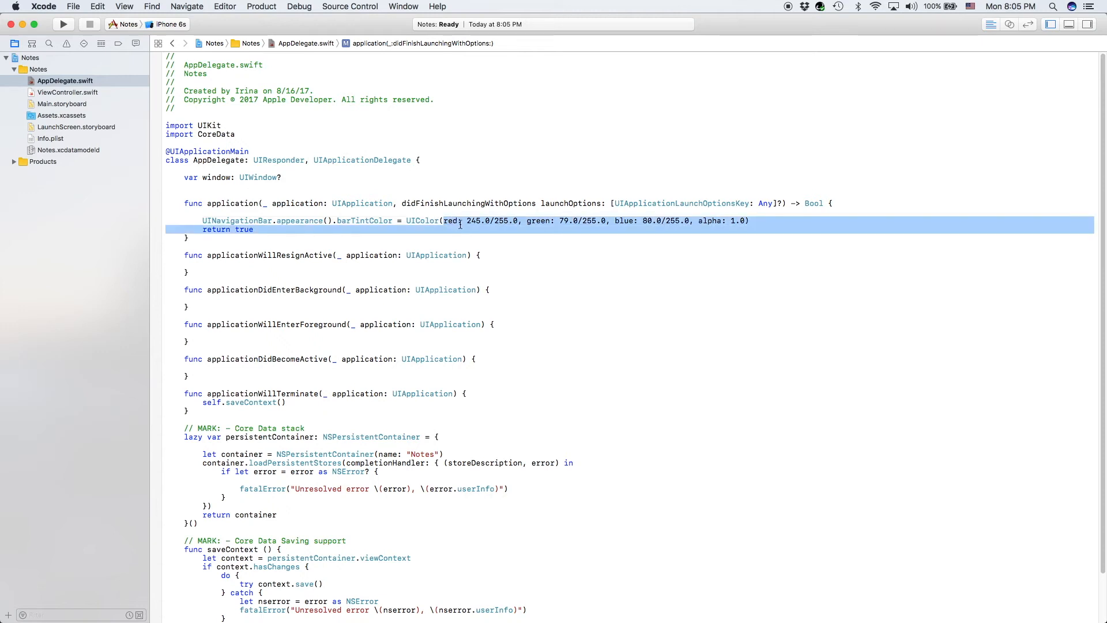
left_click(462, 220)
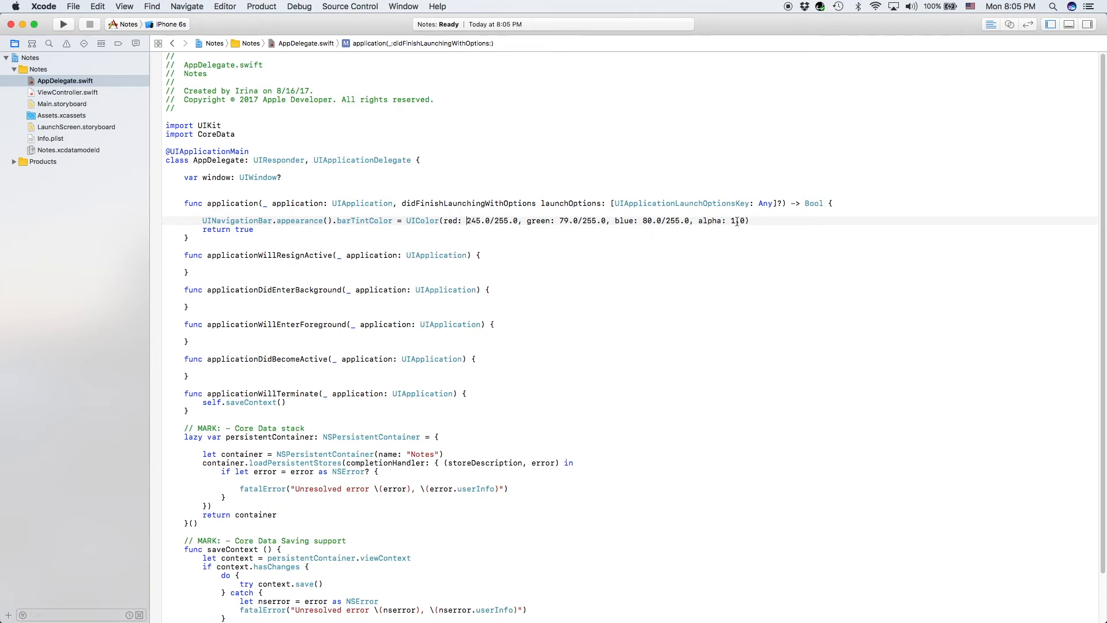
type(".")
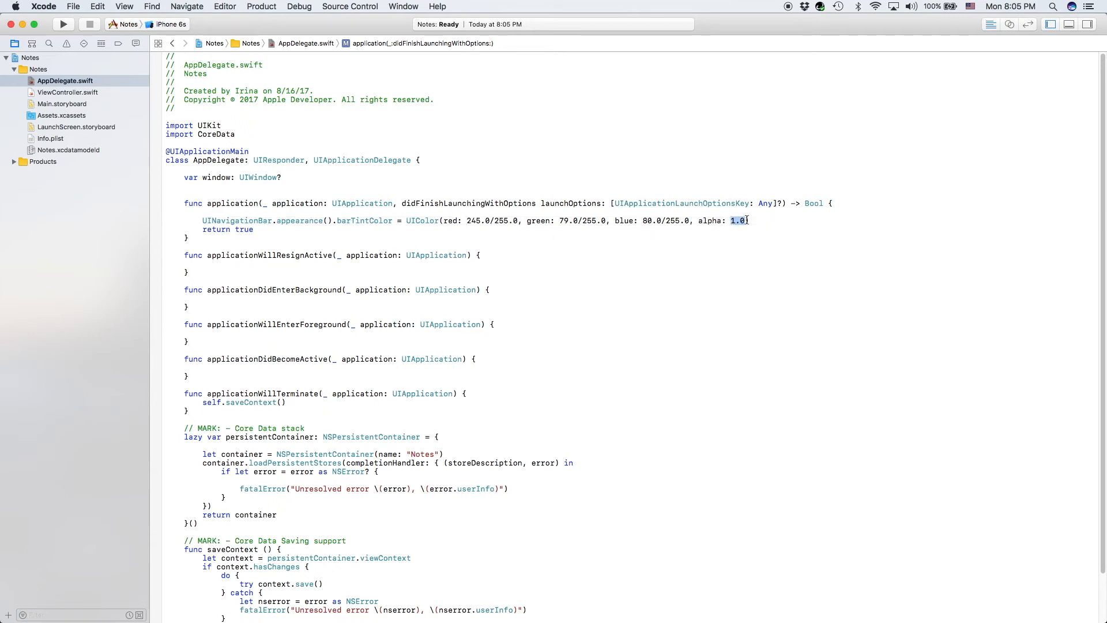
left_click(747, 221)
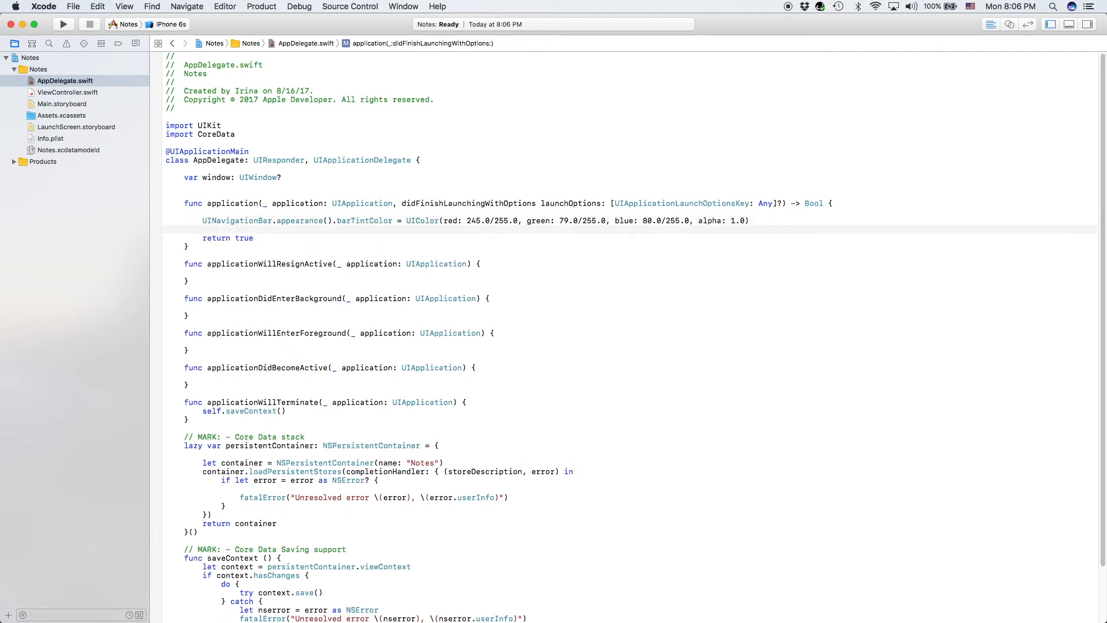
Set UINavigationBar.appearance().tintColor to UIColor 242/255 for red, green and blue.
left_click(203, 228)
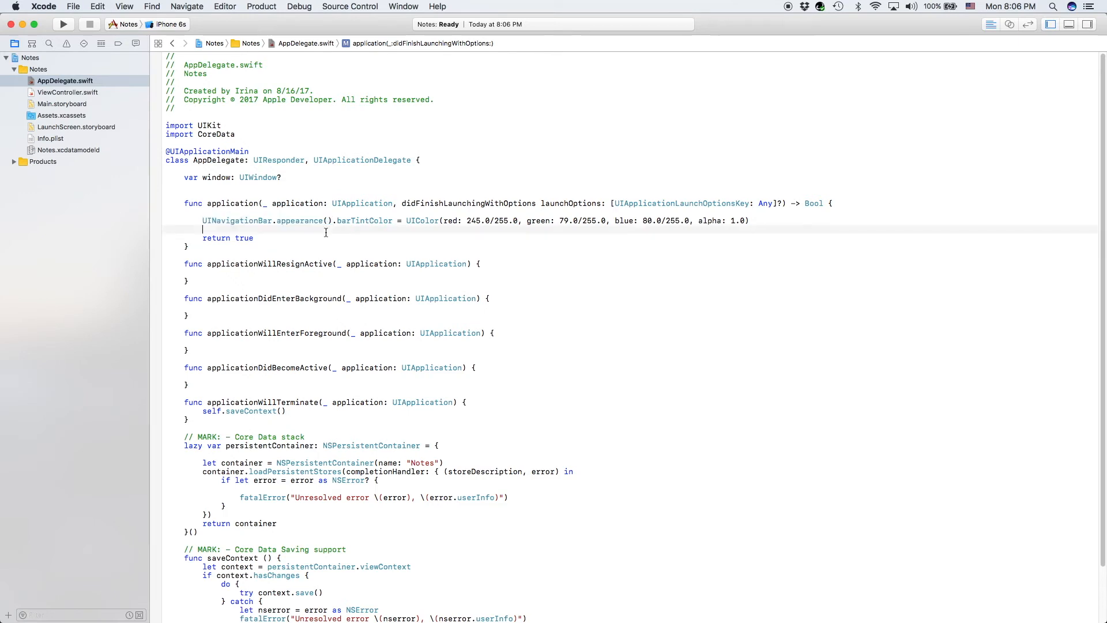
type("UINavigationBar.appearance().")
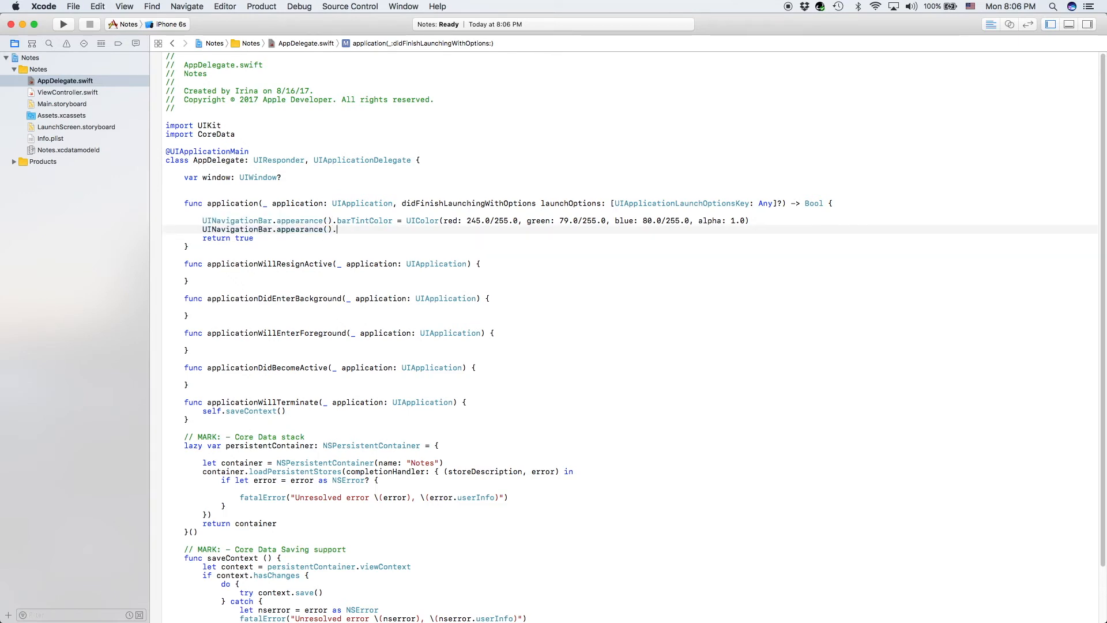
type("tintColor")
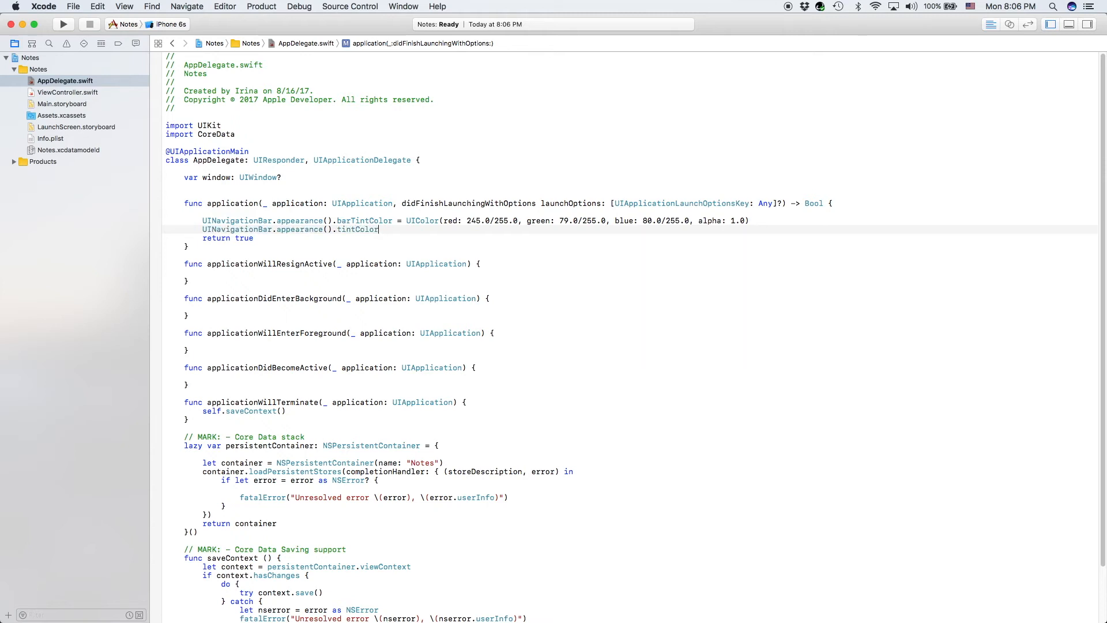
type("=")
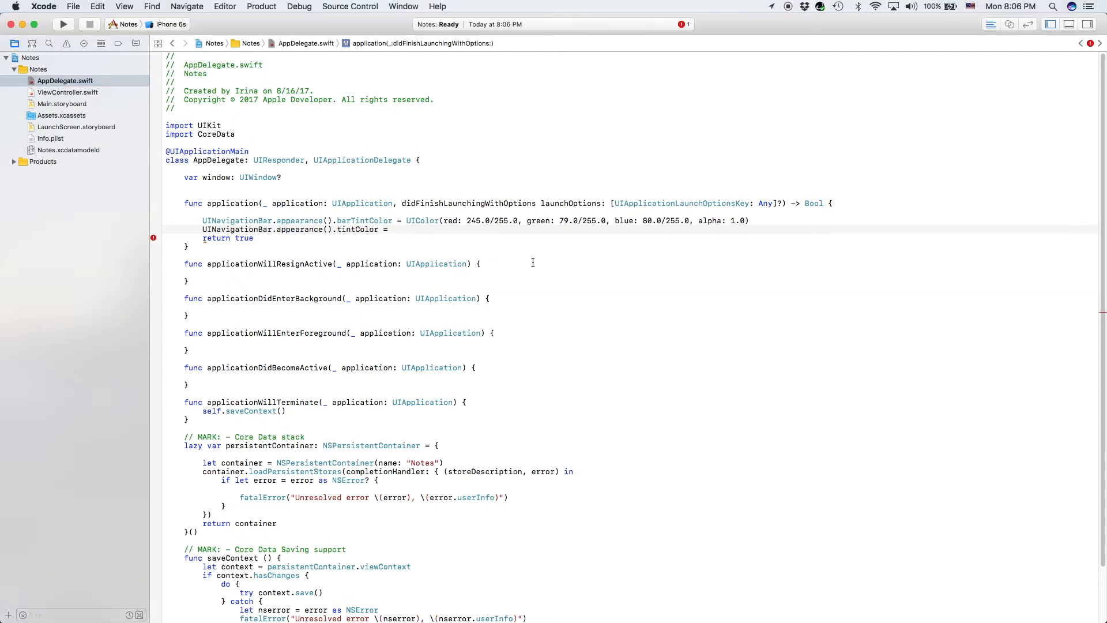
type("UIColor(red: 242.0/255.0, green: 242.0/255.0, blue: 242.0/255.0, alpha: 1.0)")
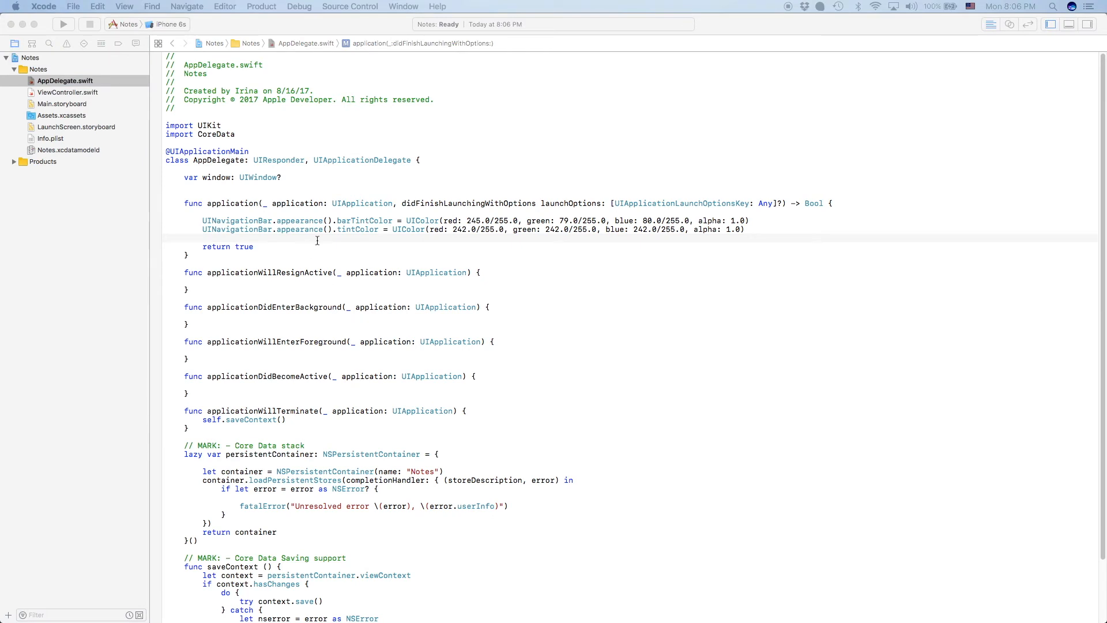
Declare a light grey UIColor constant with red, green and blue 242/255.
type("let color =")
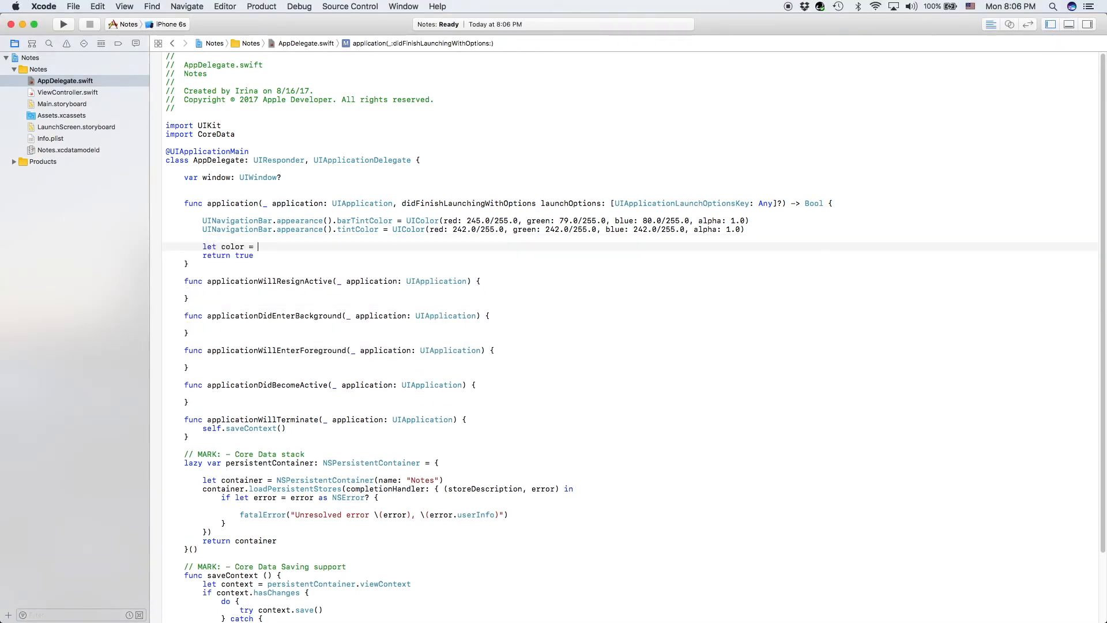
type("UICo")
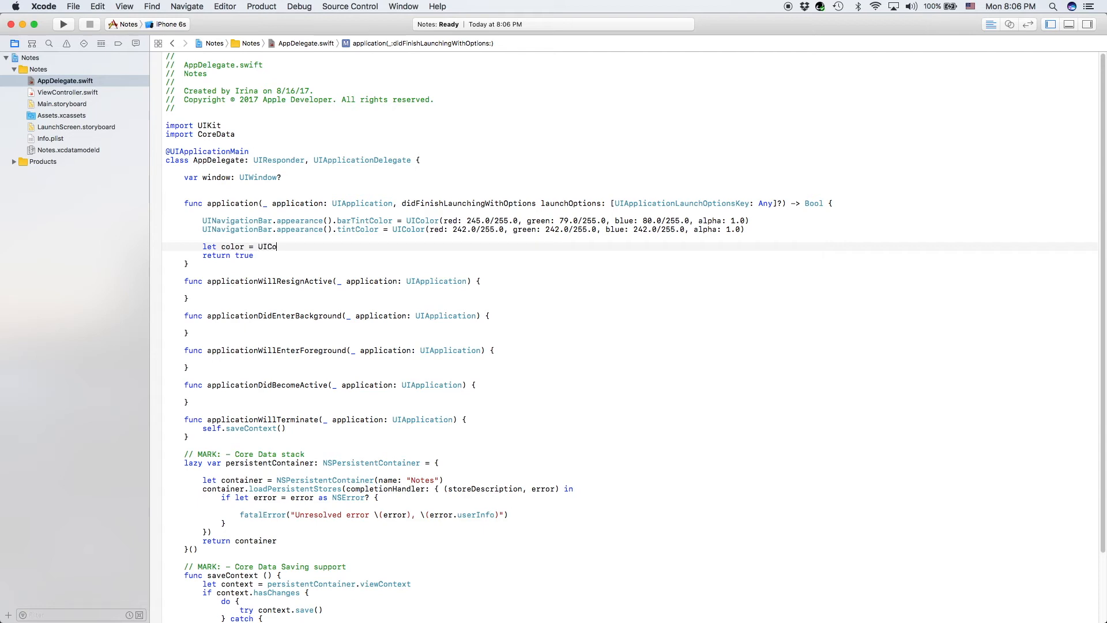
type("lor")
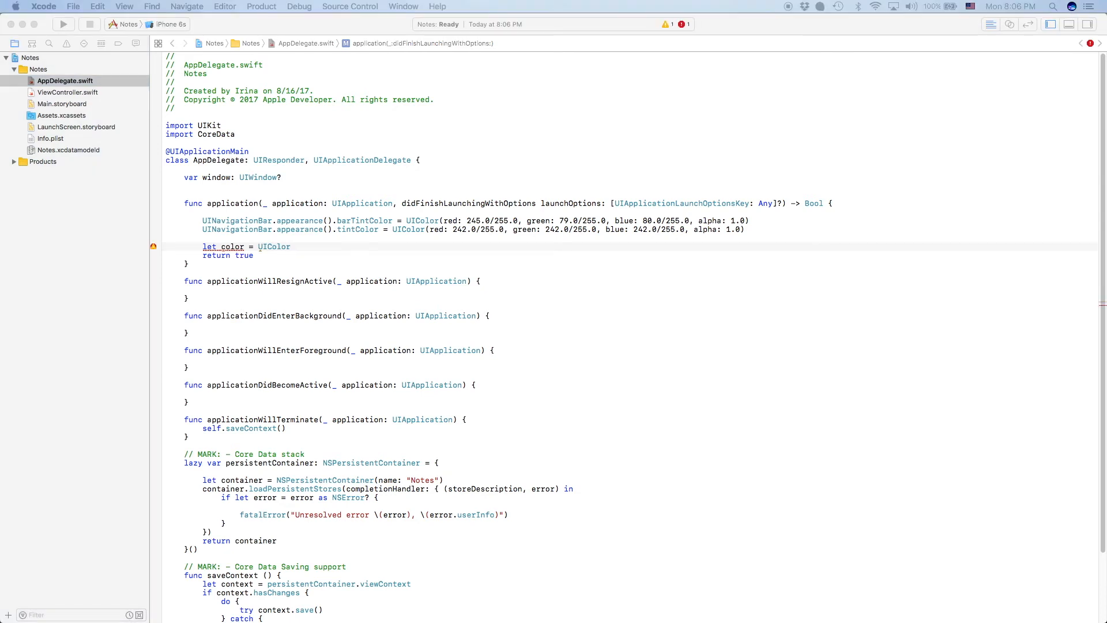
left_click(289, 246)
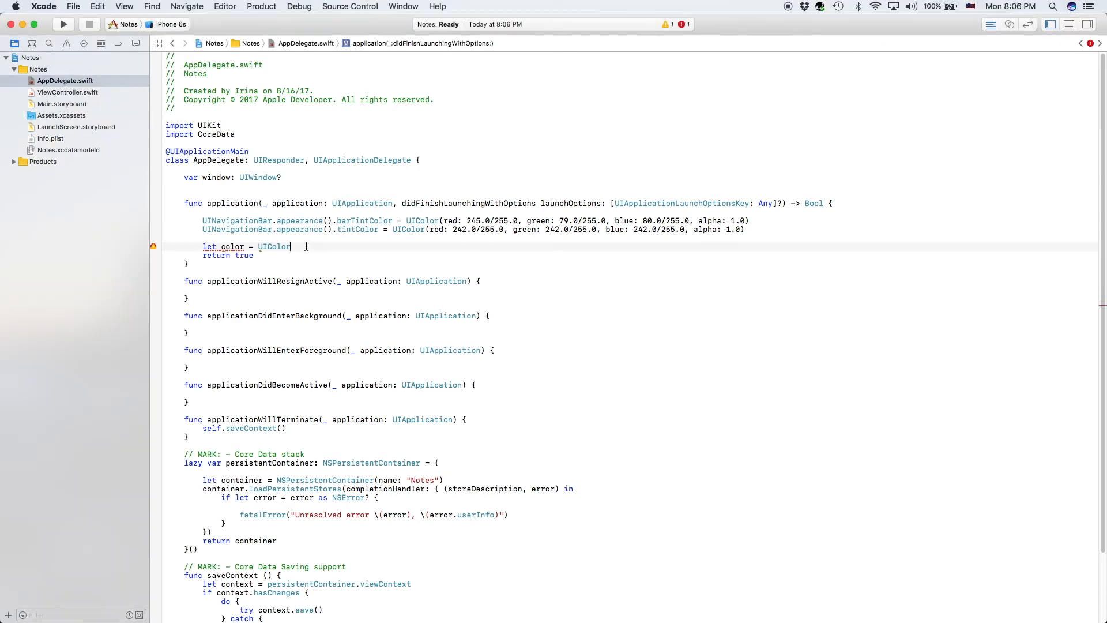
type("(red: 242.0/255.0, green: 242.0/255.0, blue: 242.0/255.0, alpha: 1.0)")
type("let font")
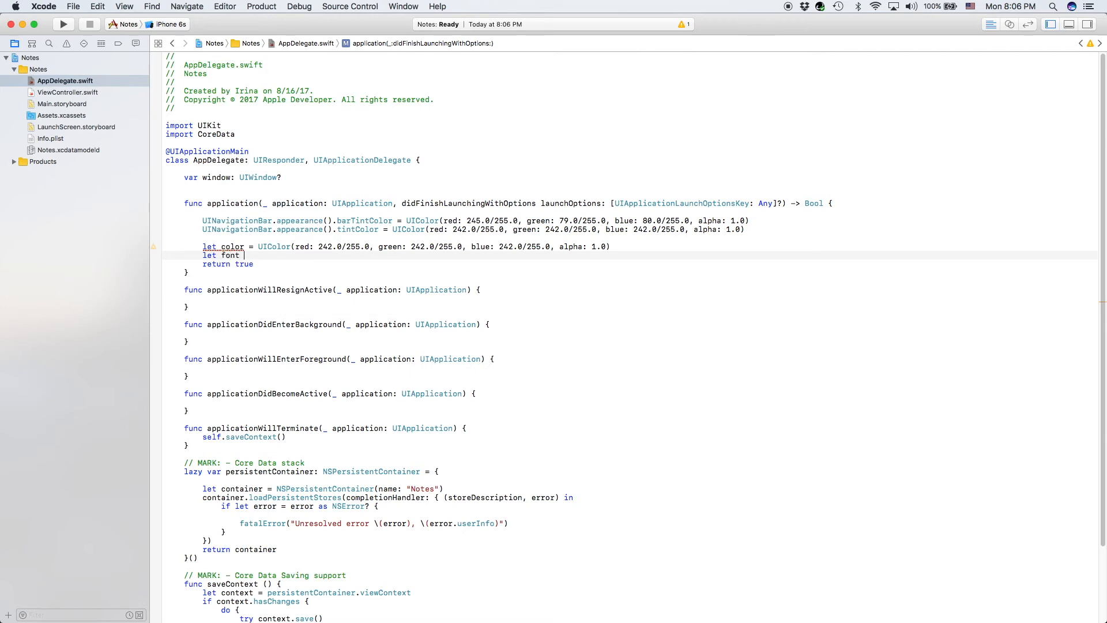
Declare font = UIFont(name: "Roboto-Medium", size: 18).
type("= UI")
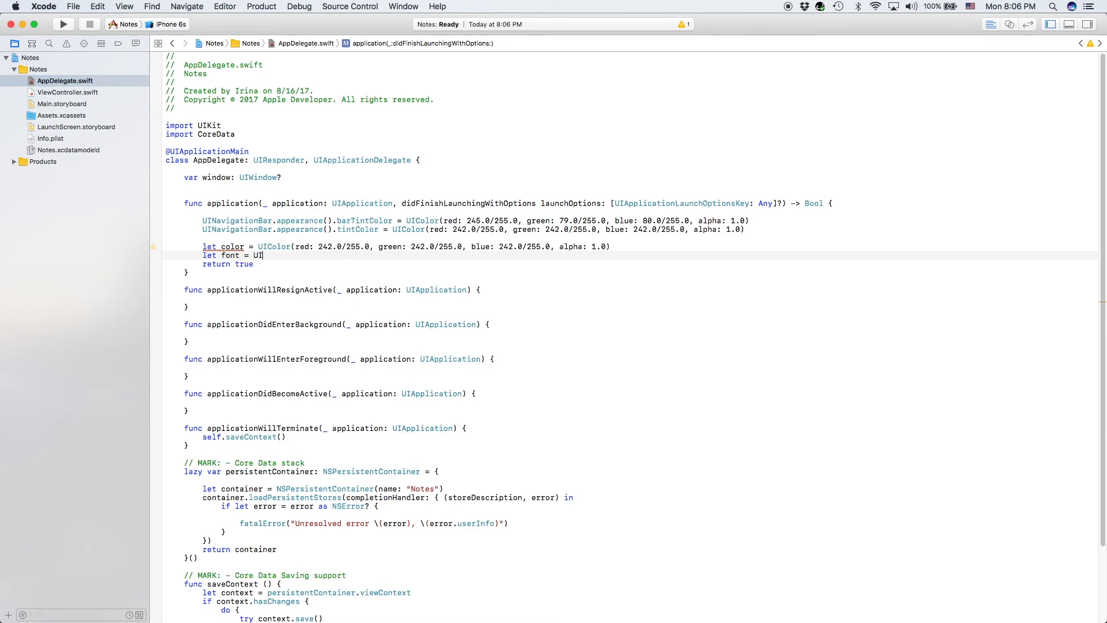
type("Font")
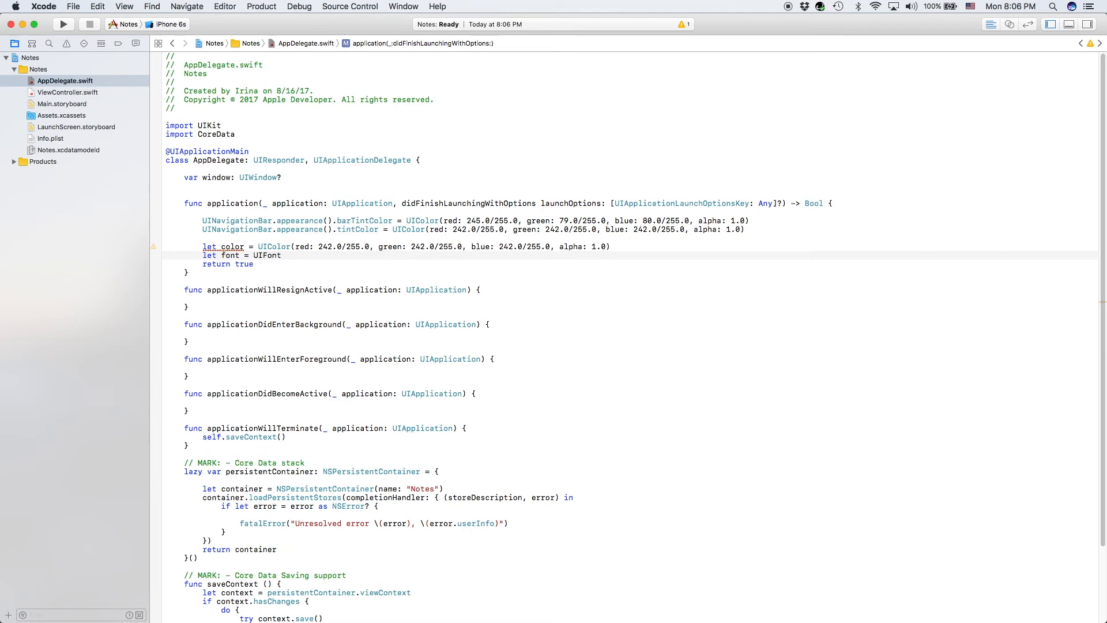
left_click(280, 255)
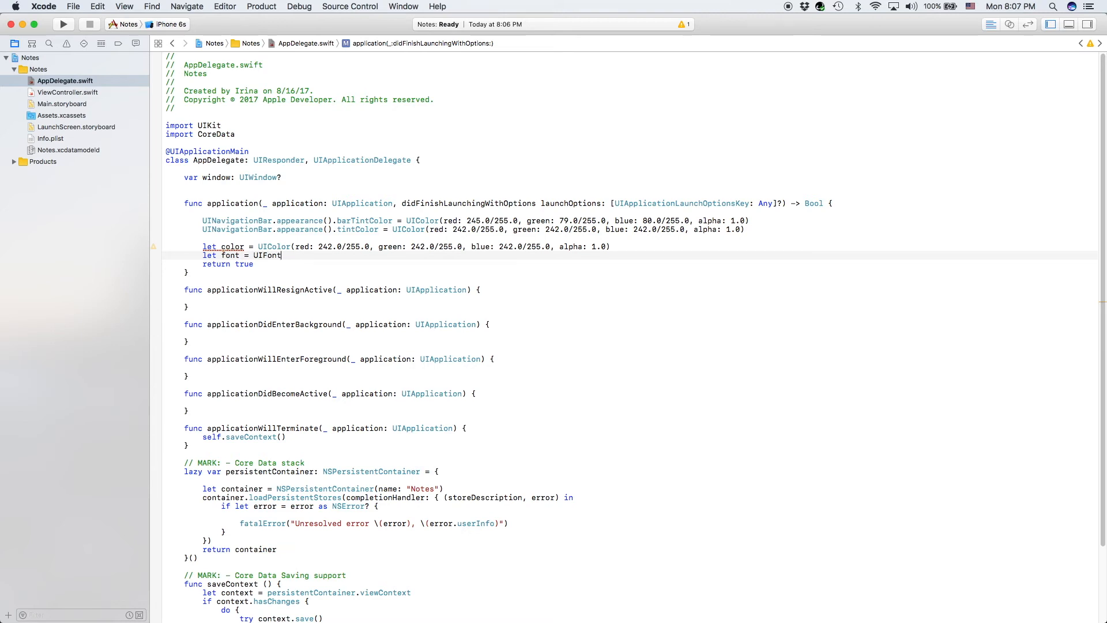
type("()")
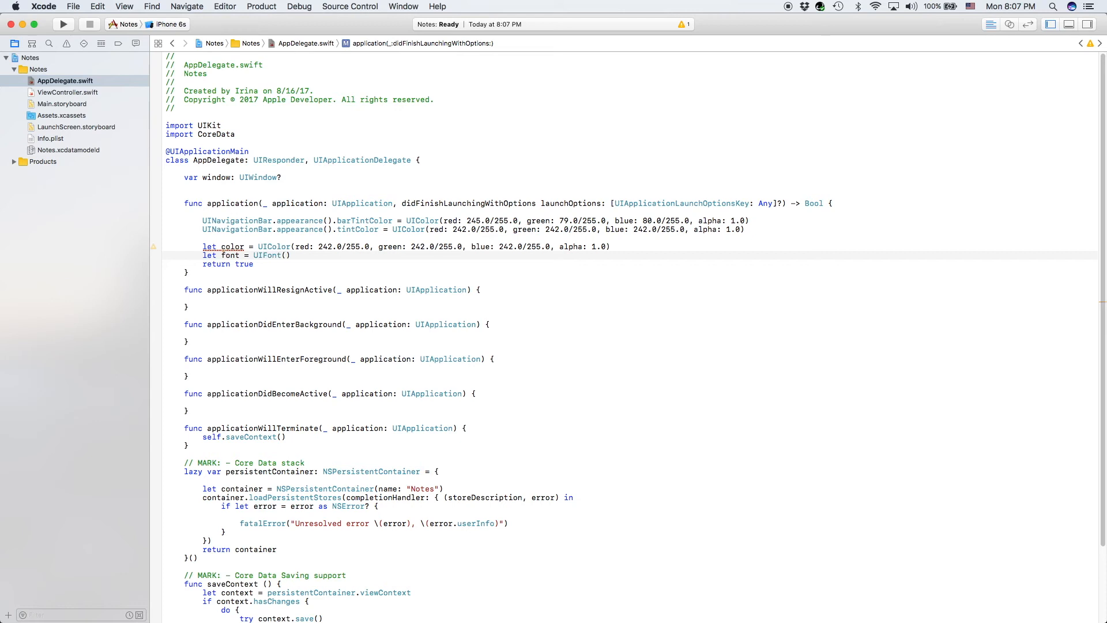
type("name:")
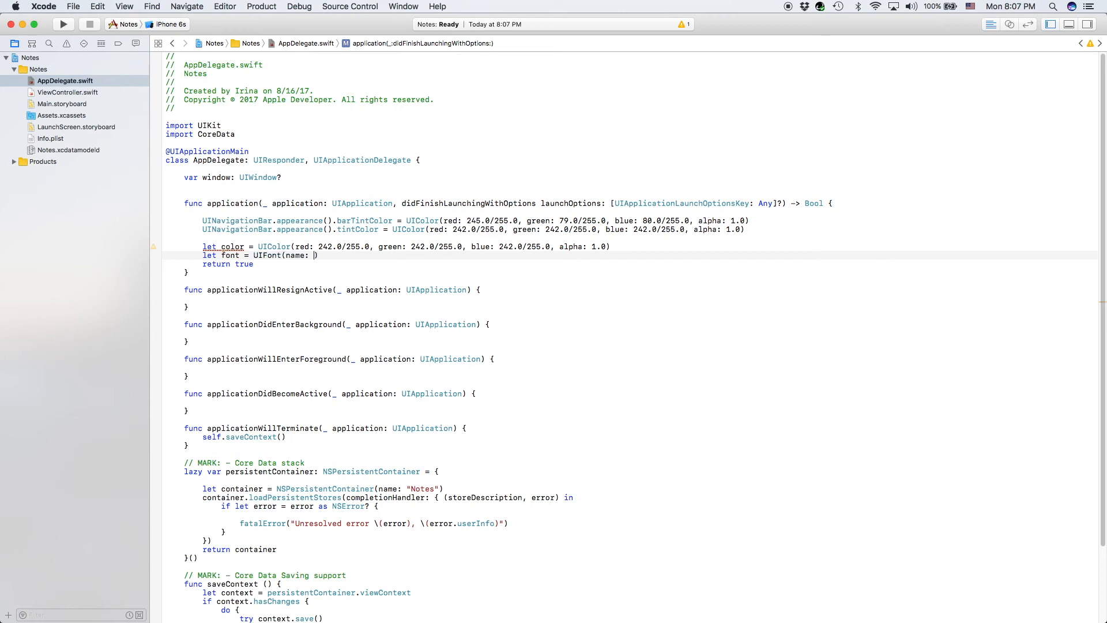
type("\"\"")
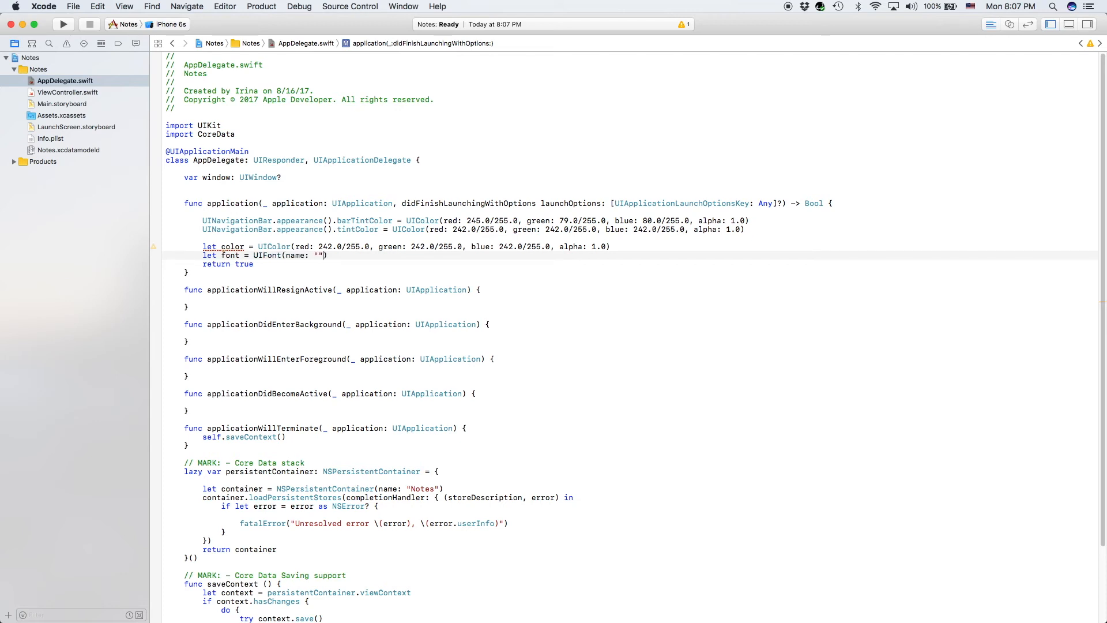
type("Rob")
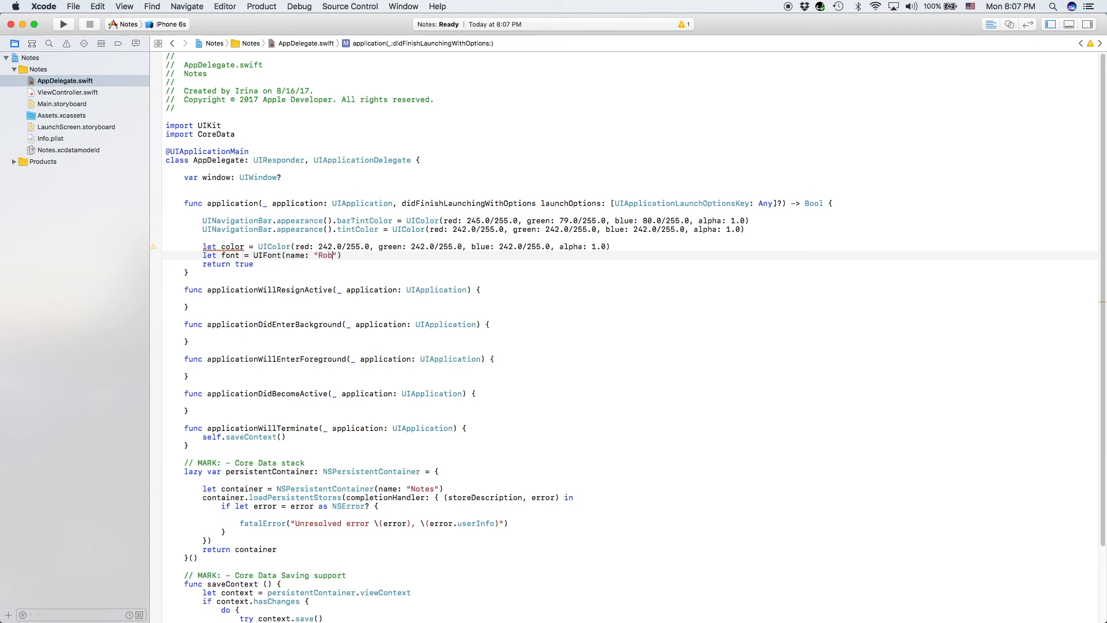
type("oto")
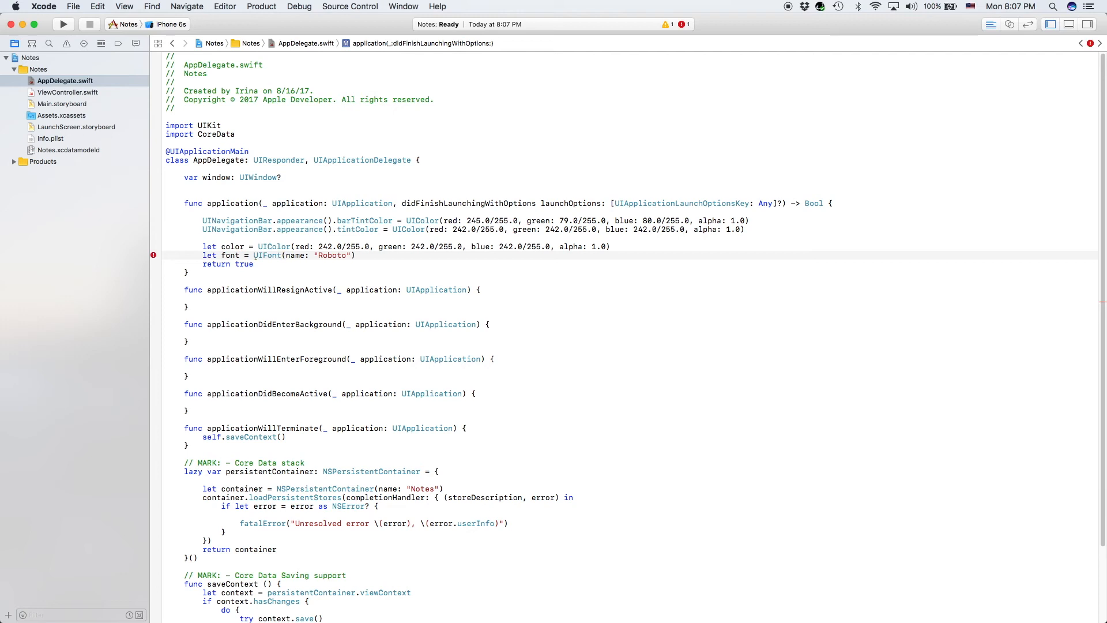
type(",")
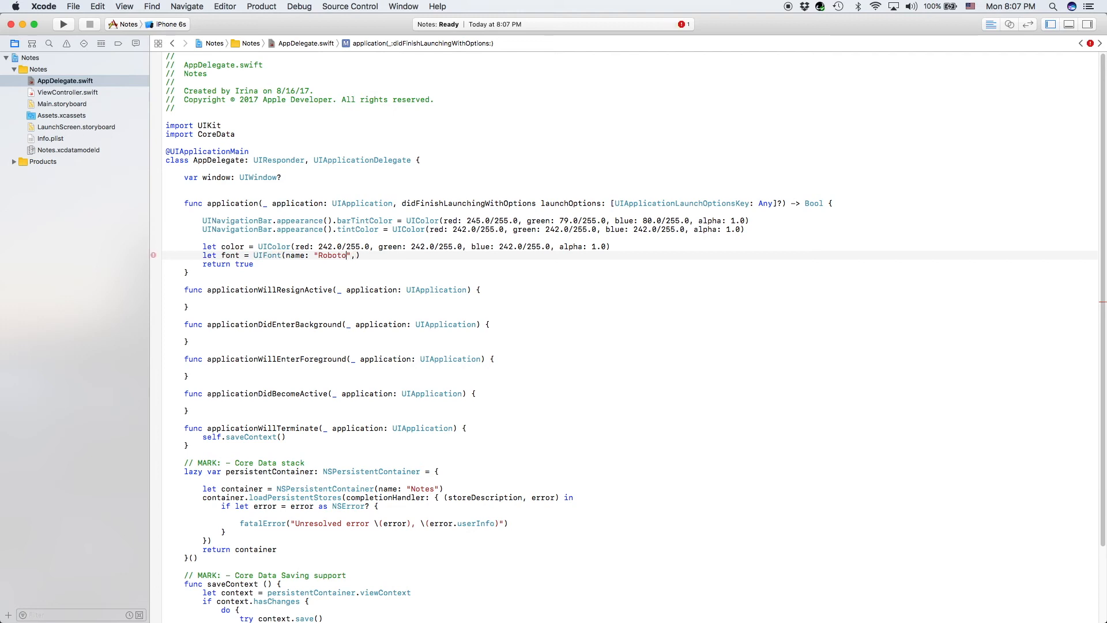
type("-Medi")
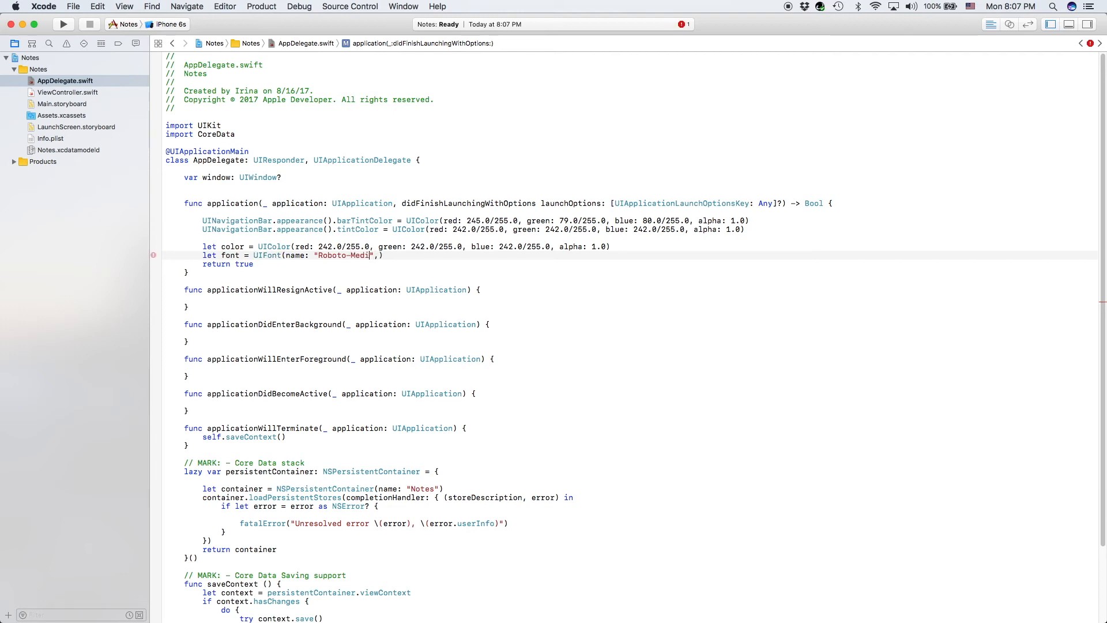
type("um")
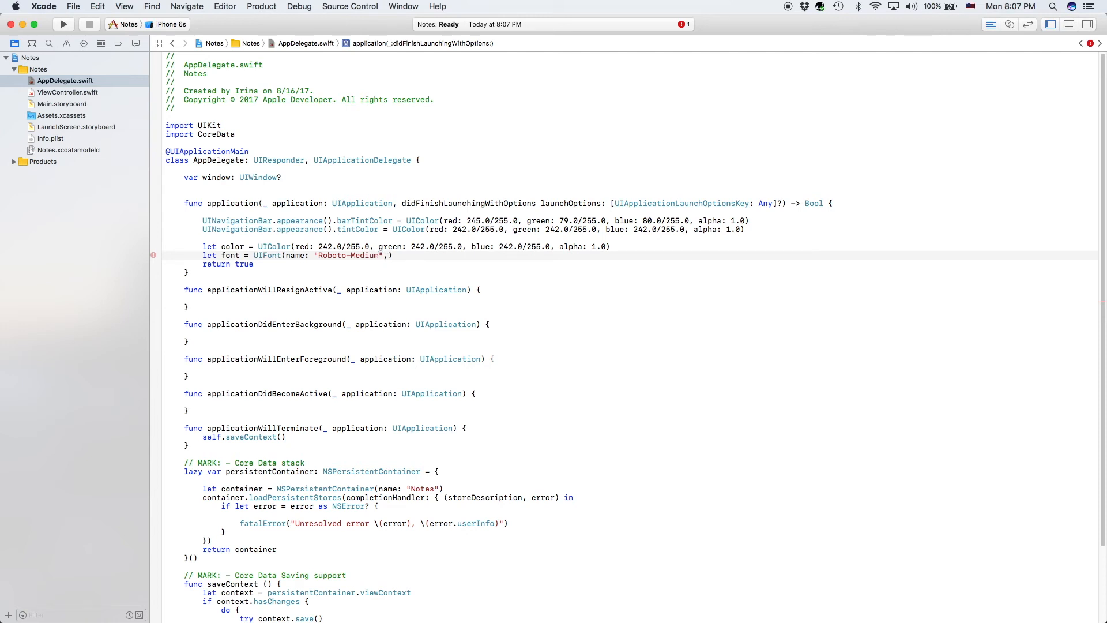
type("size: 18")
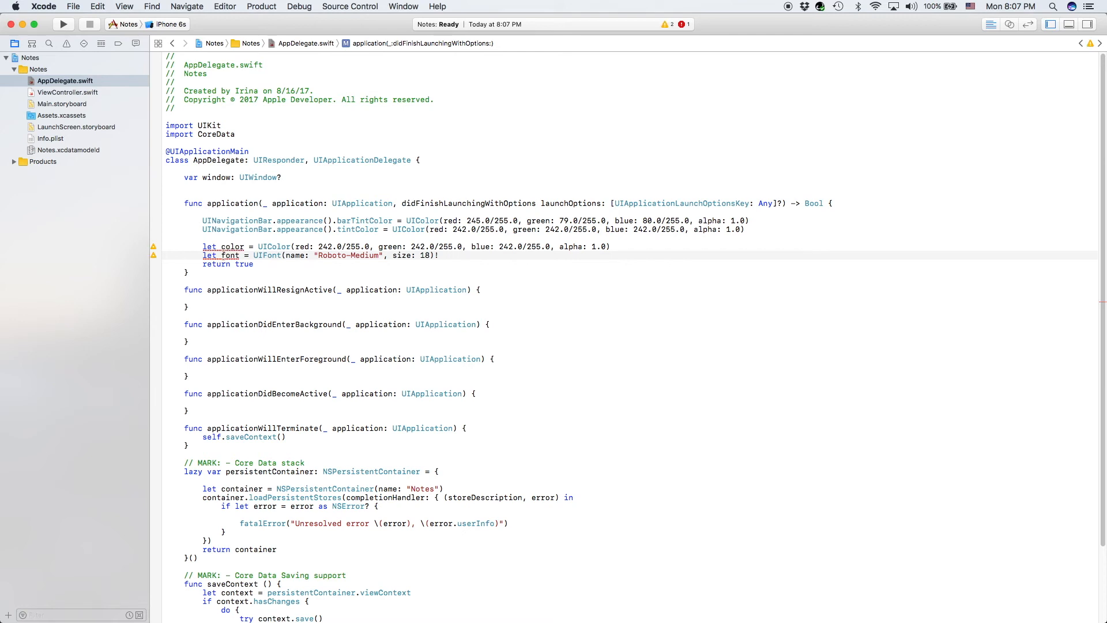
left_click(438, 255)
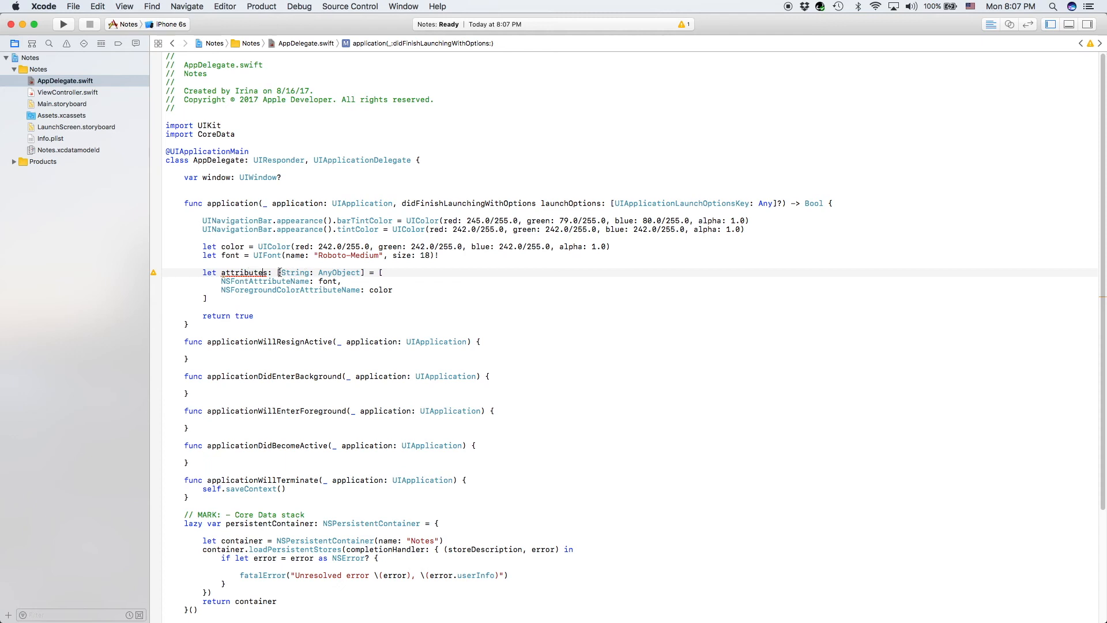
Select, then deselect, the attributes dictionary's [String: AnyObject] type annotation.
double_click(317, 273)
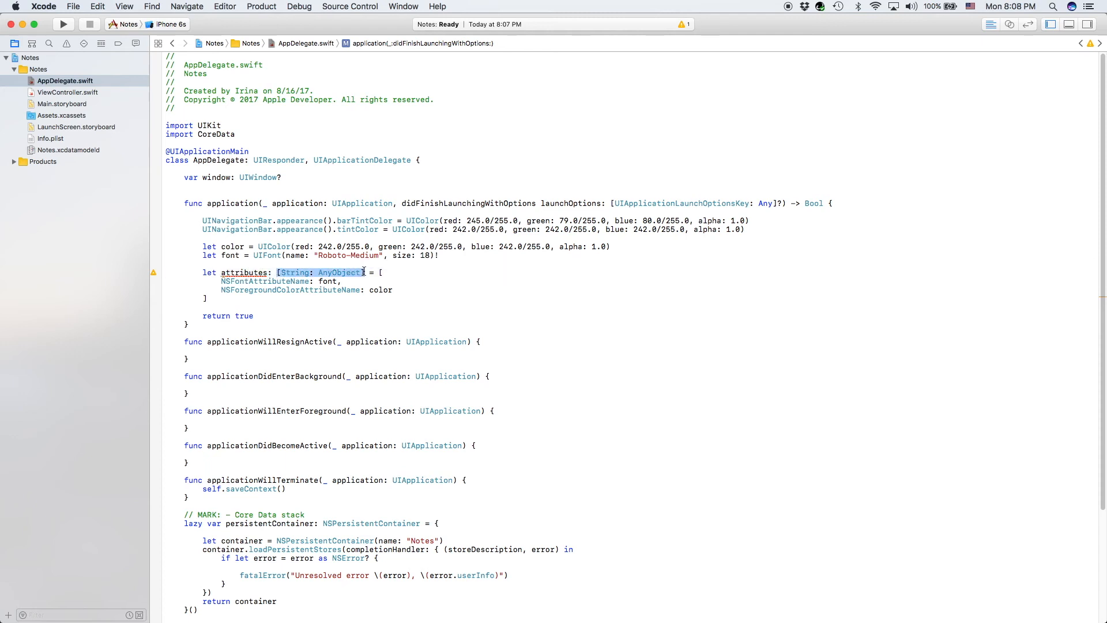
left_click(267, 281)
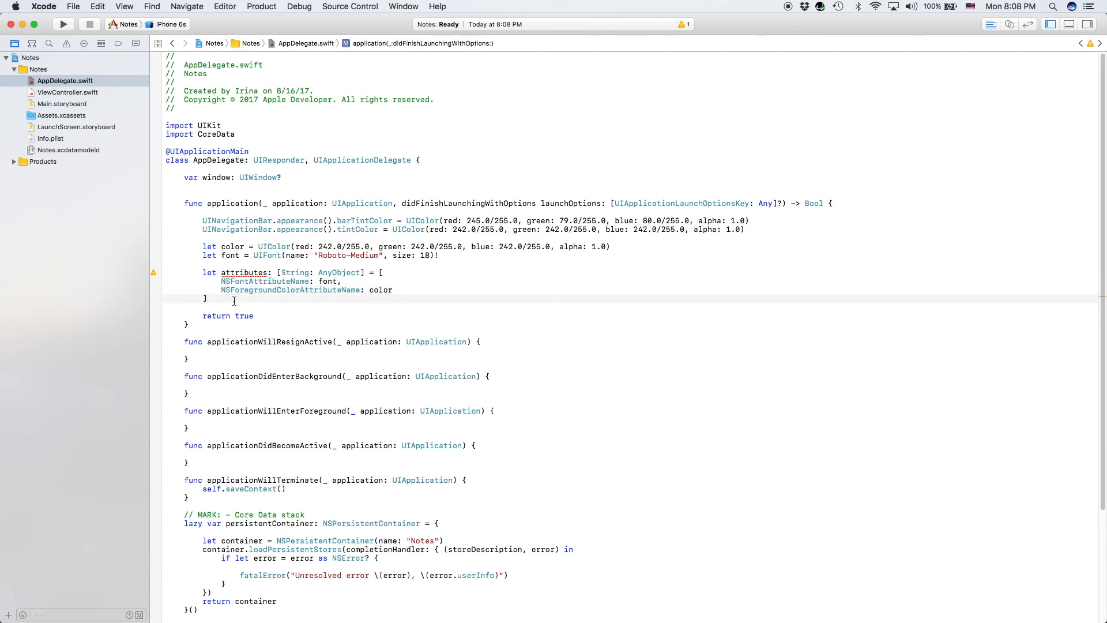
Add the line UINavigationBar.appearance().titleTextAttributes = attributes.
key("Return")
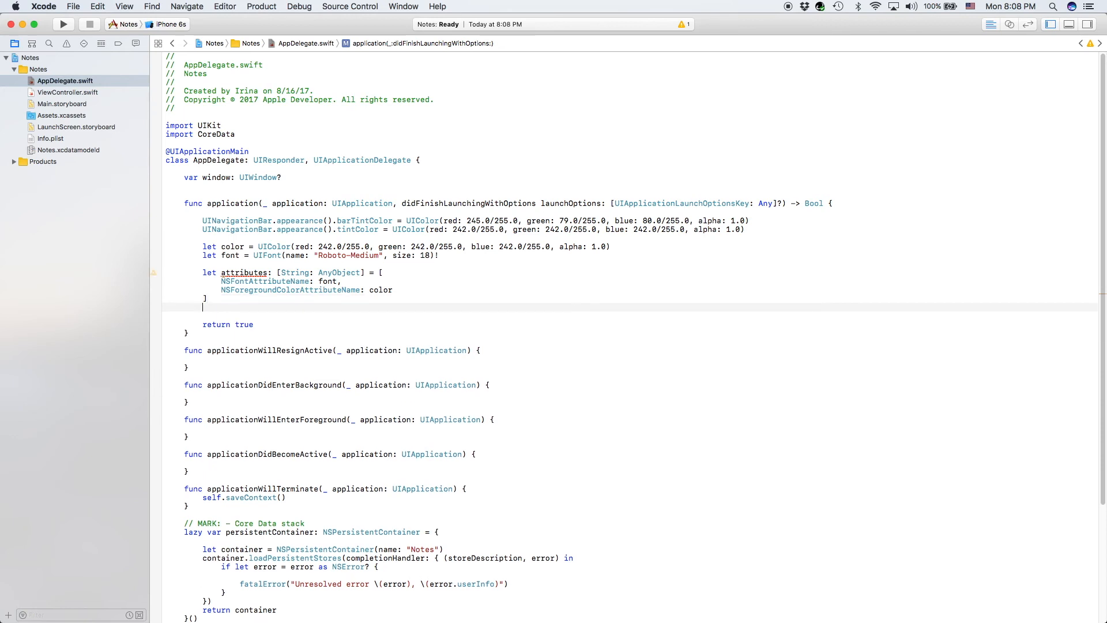
type("UINavigationBar.appearance(")
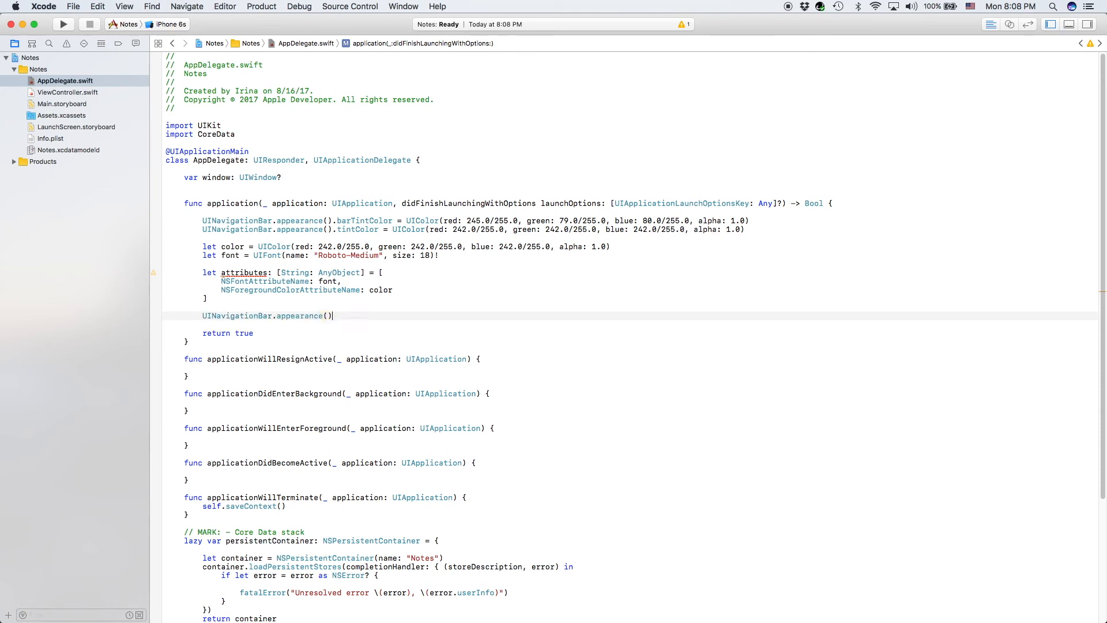
type(".titl")
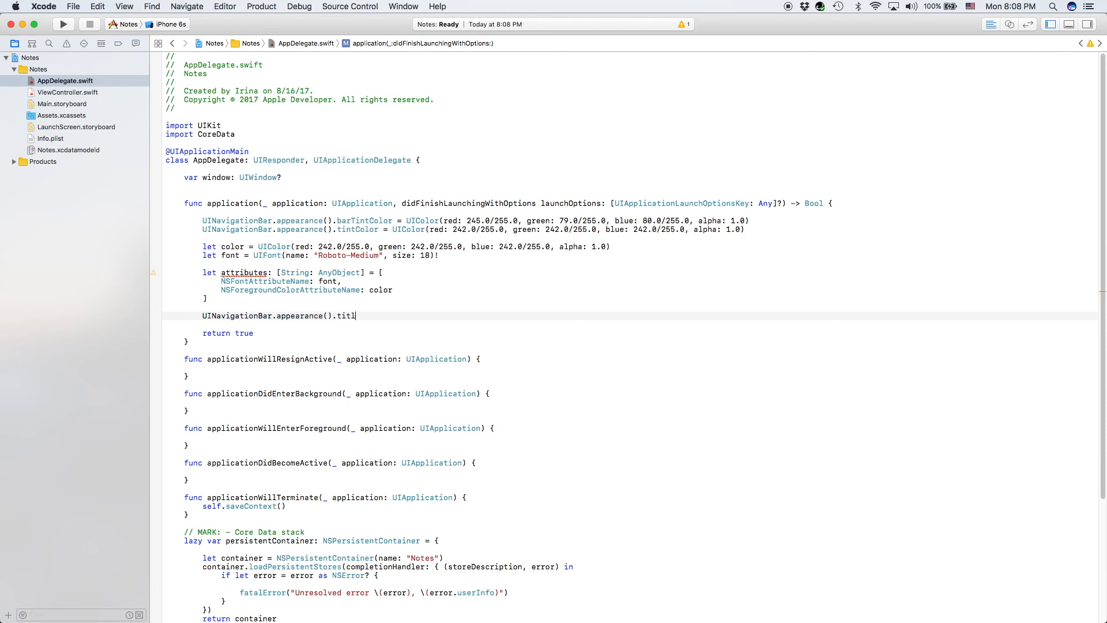
type("eText")
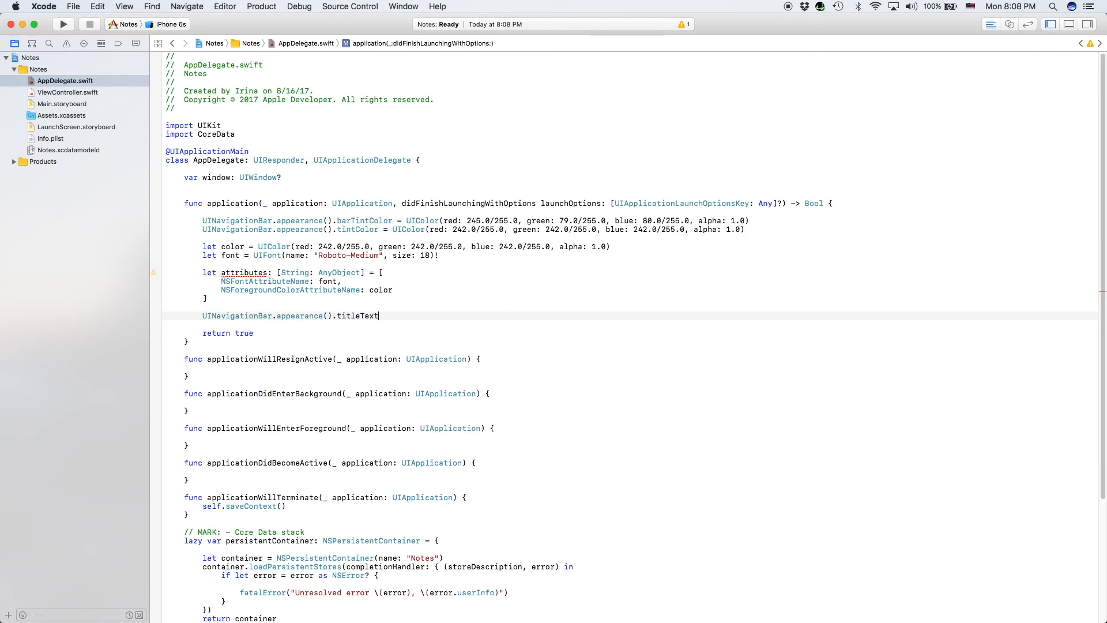
type("Attributes")
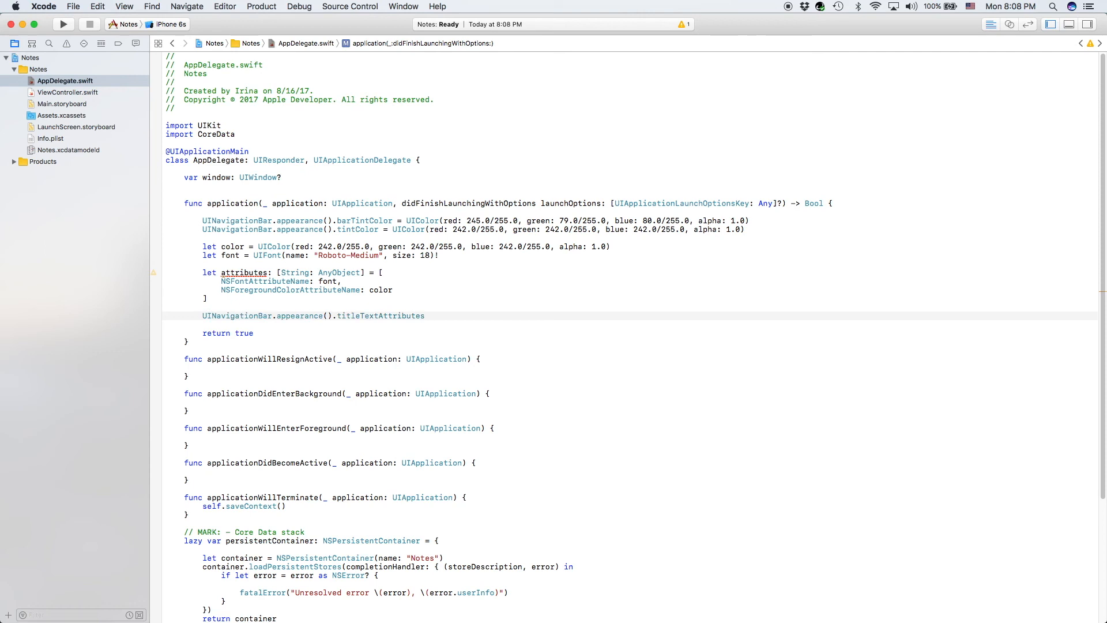
type("= att")
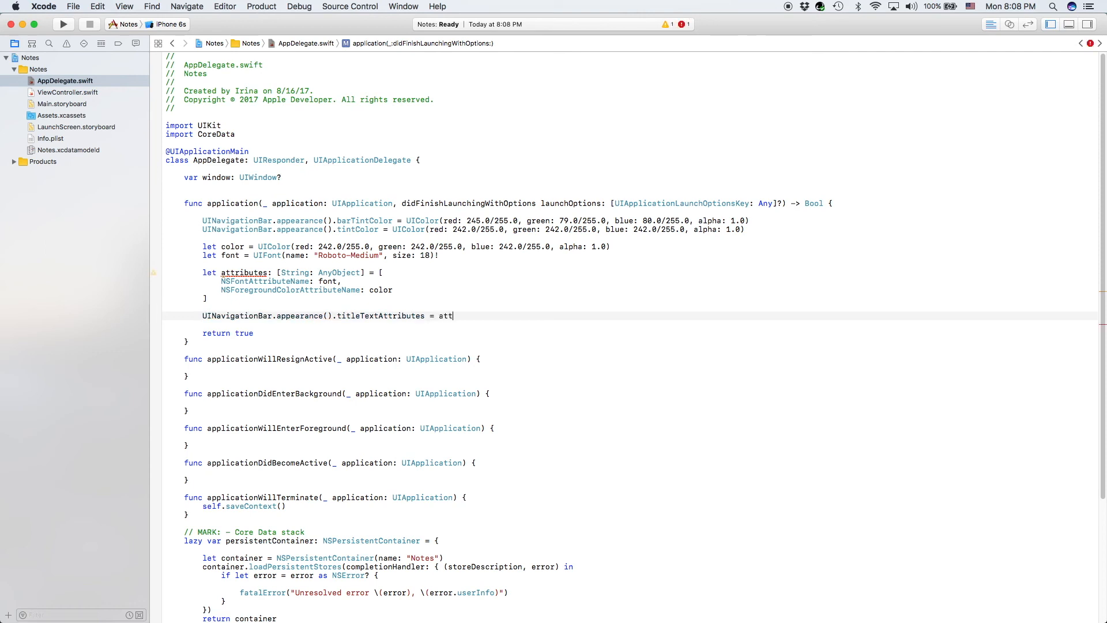
type("ributes")
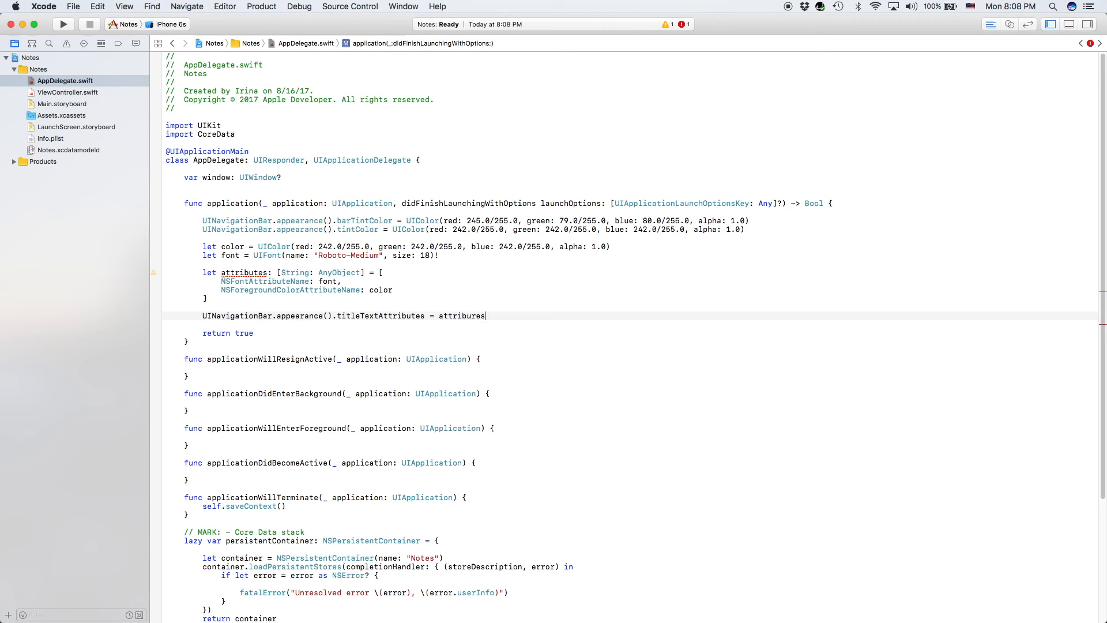
key("backspace")
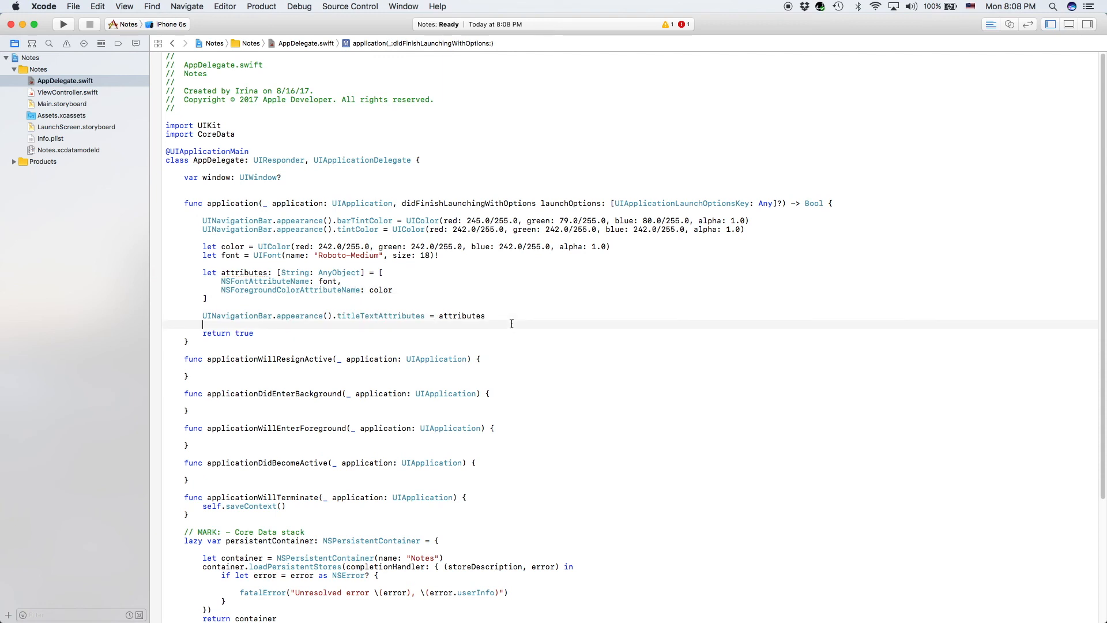
Write UIApplication.shared.statusBarStyle = .lightContent in the launch method.
type("UIA")
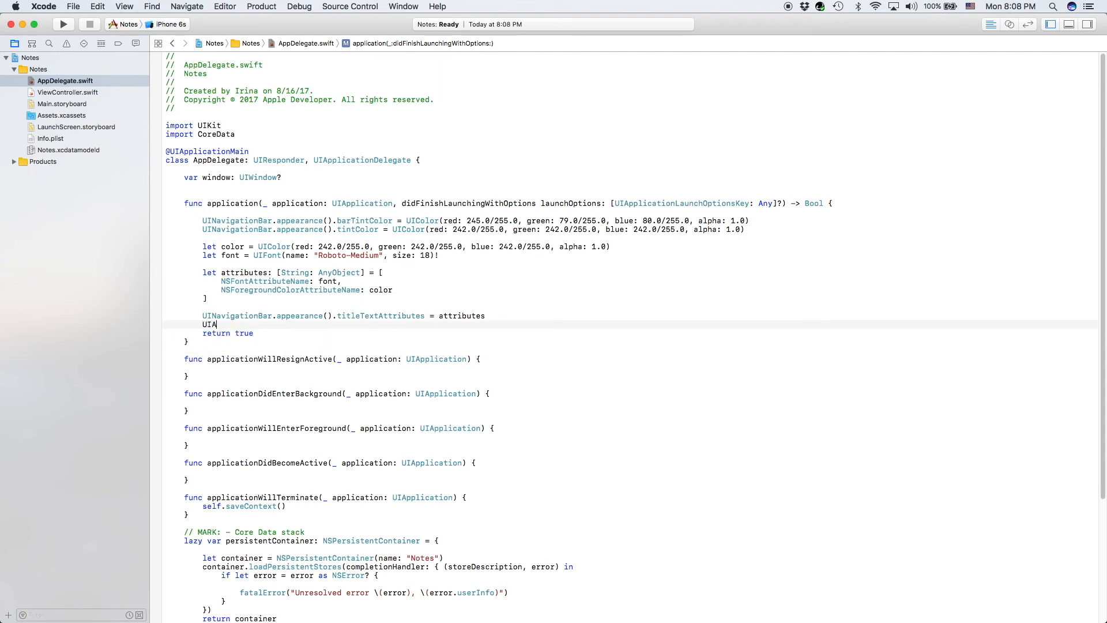
type("pplication")
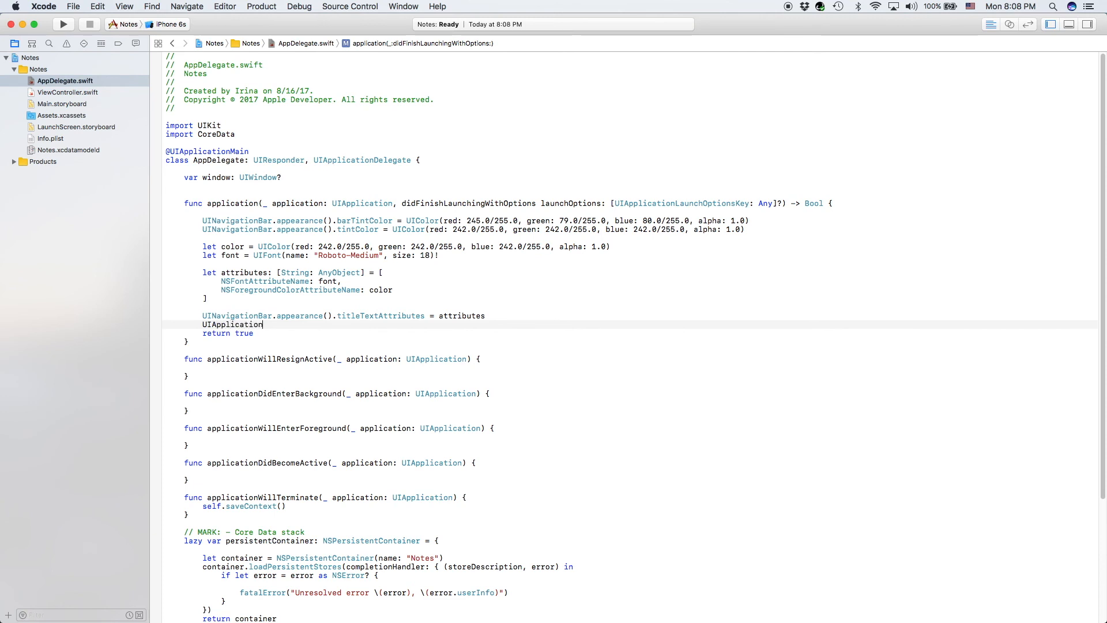
type(".shared")
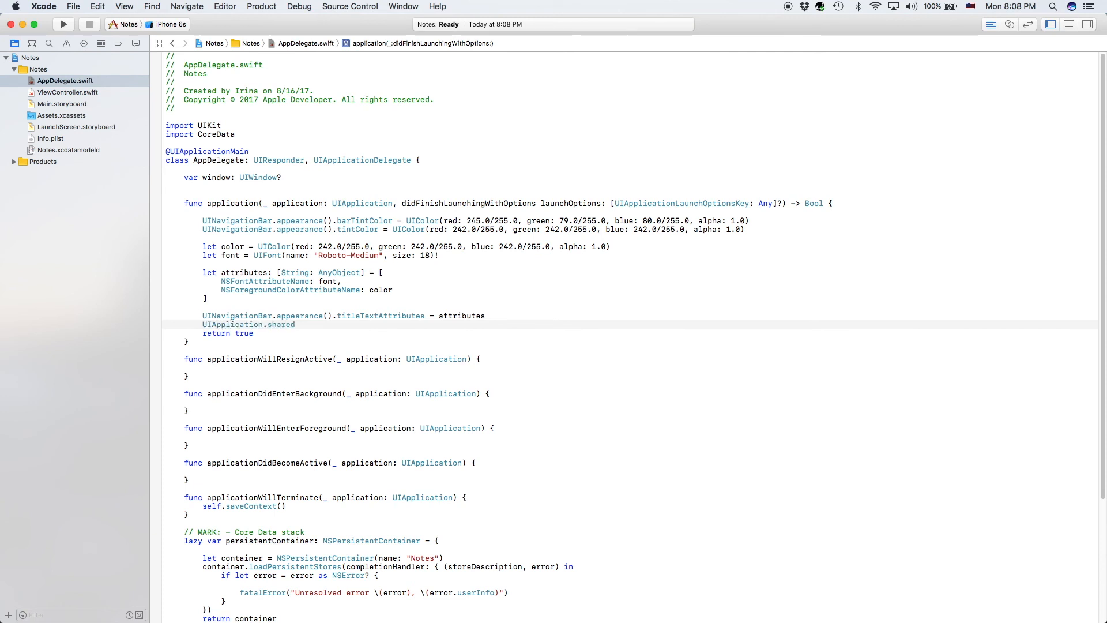
type(".statusBar")
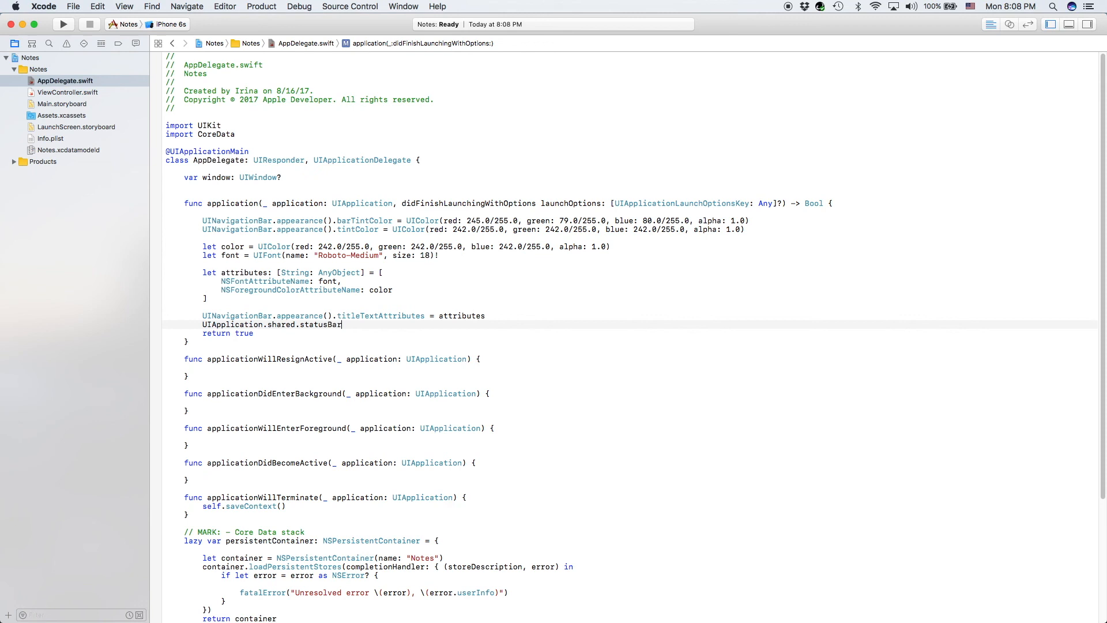
type("Style =")
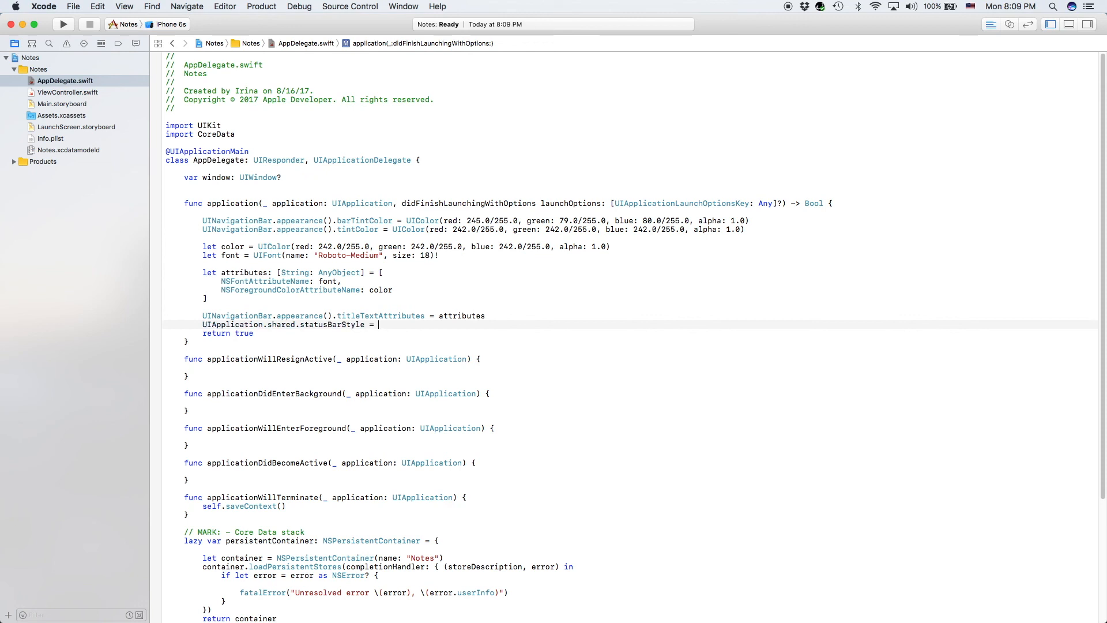
type(".ligh")
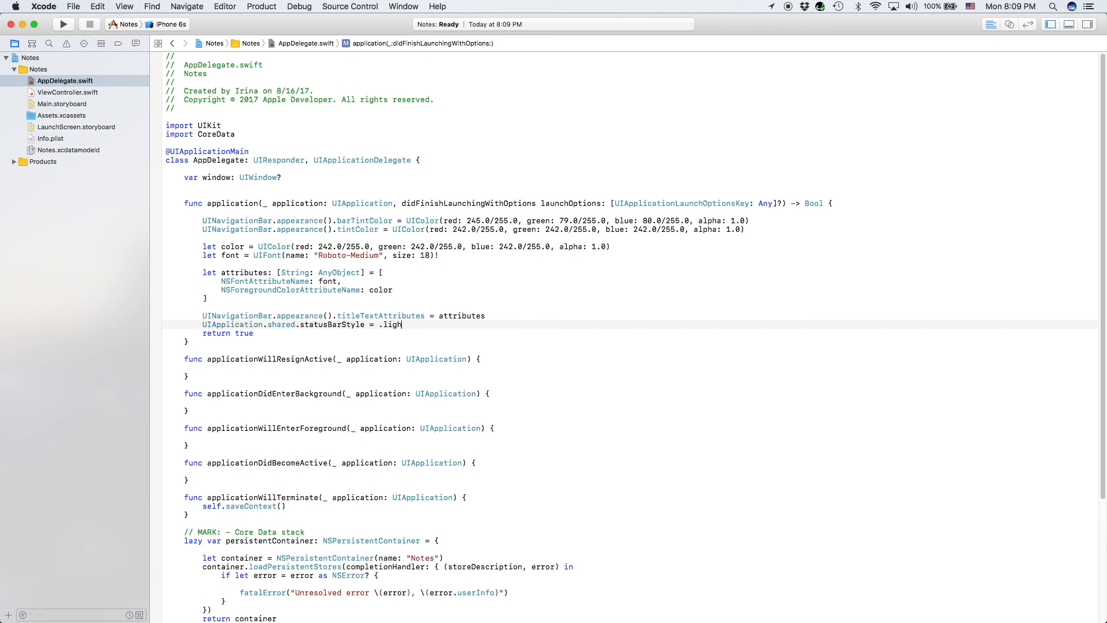
type("Content")
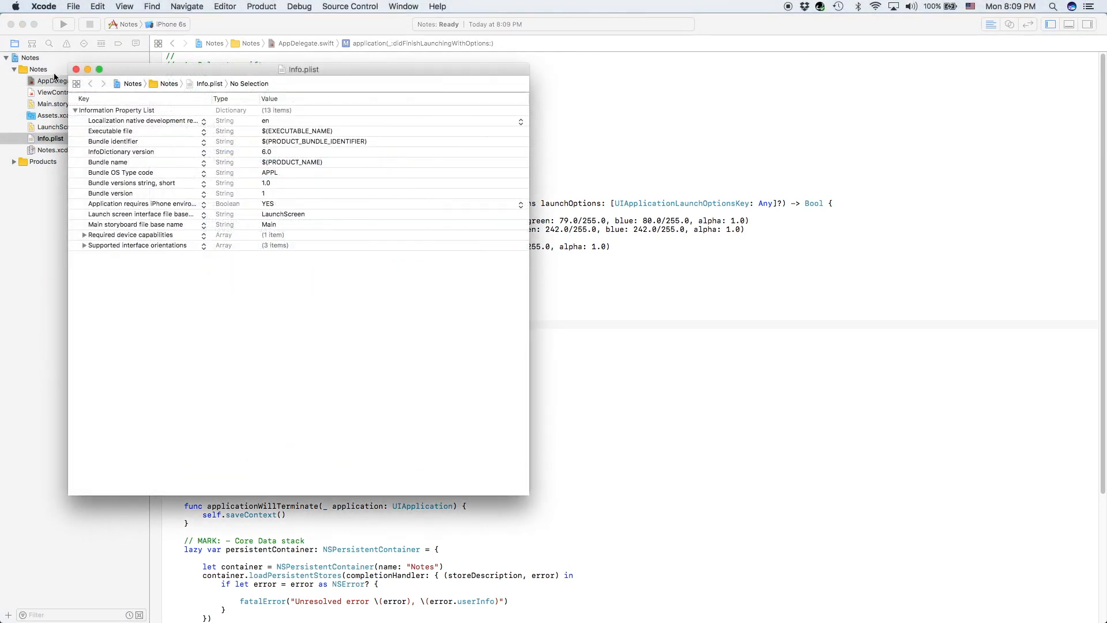
mouse_move(183, 110)
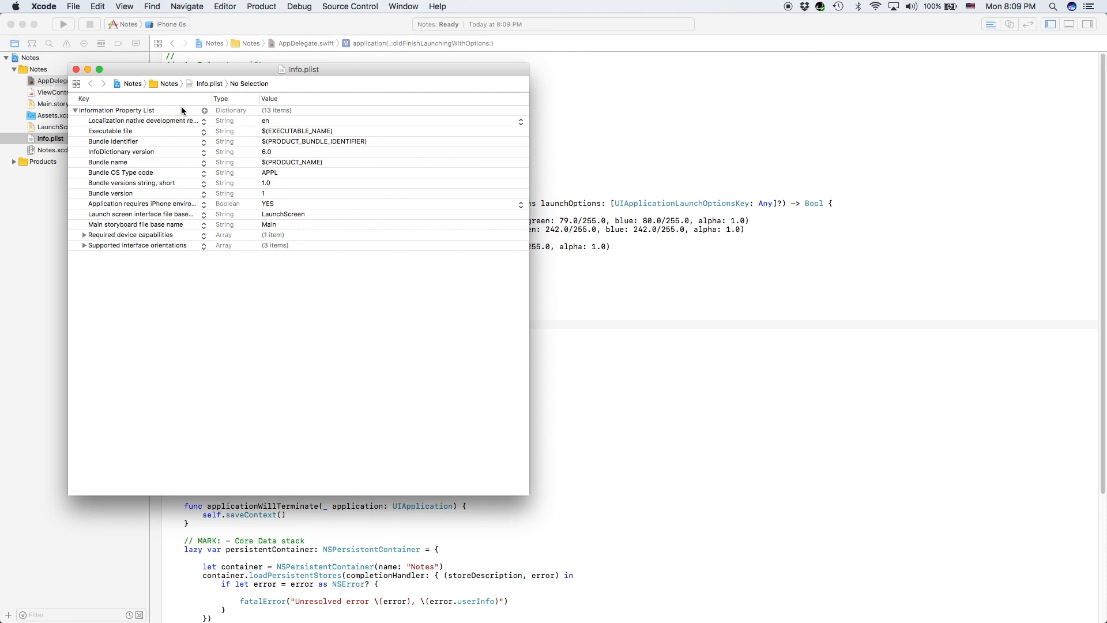
Add 'View controller-based status bar appearance' = NO to Info.plist, then close its window.
left_click(204, 111)
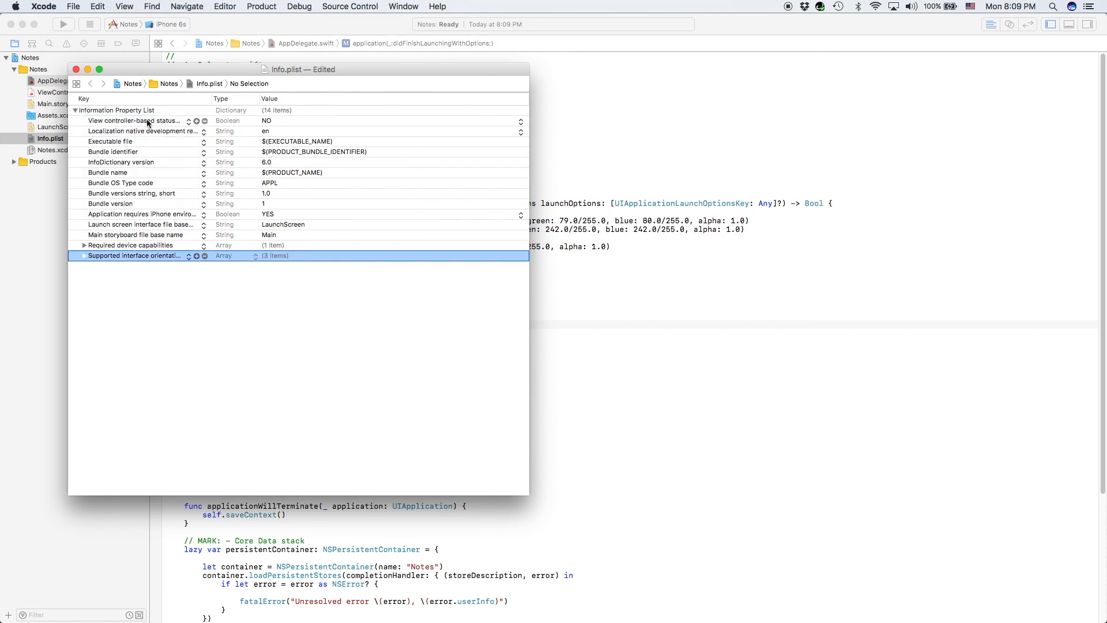
left_click(134, 120)
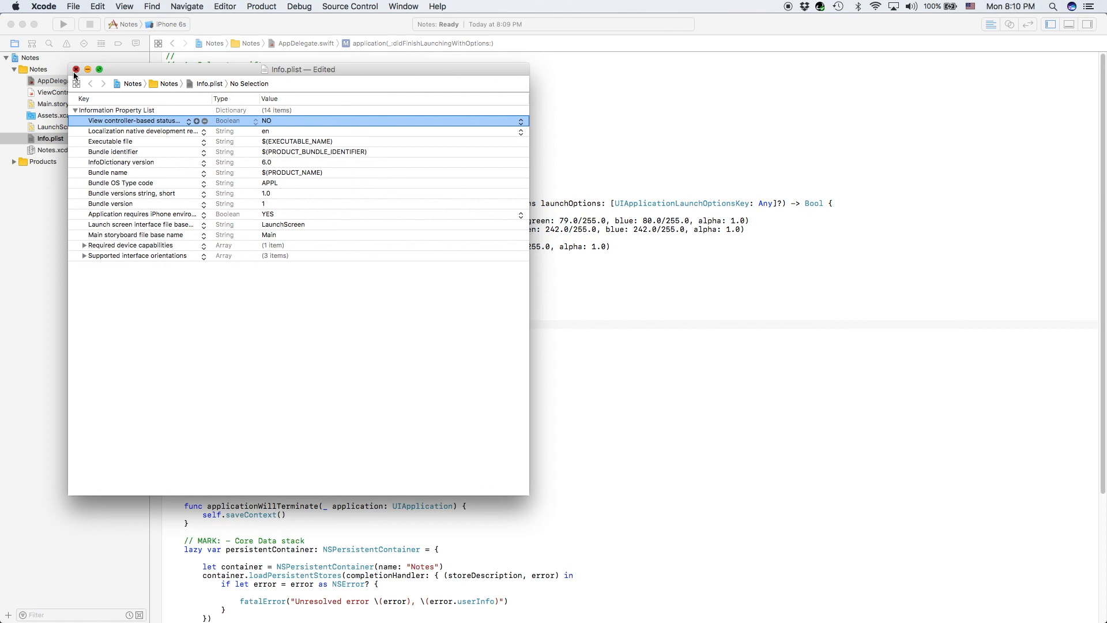
left_click(75, 69)
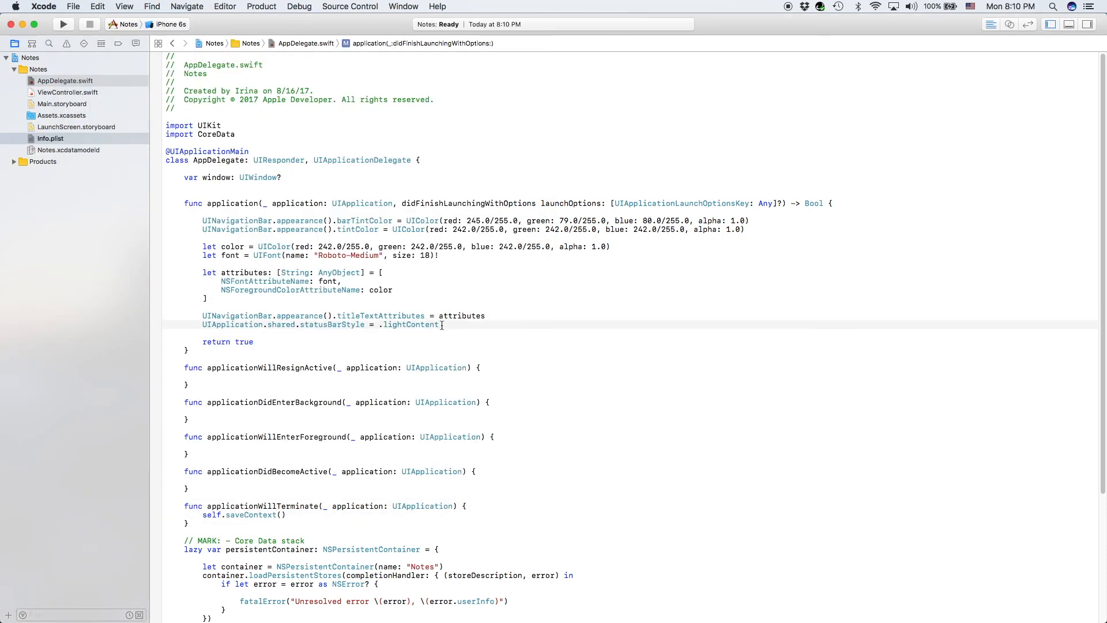